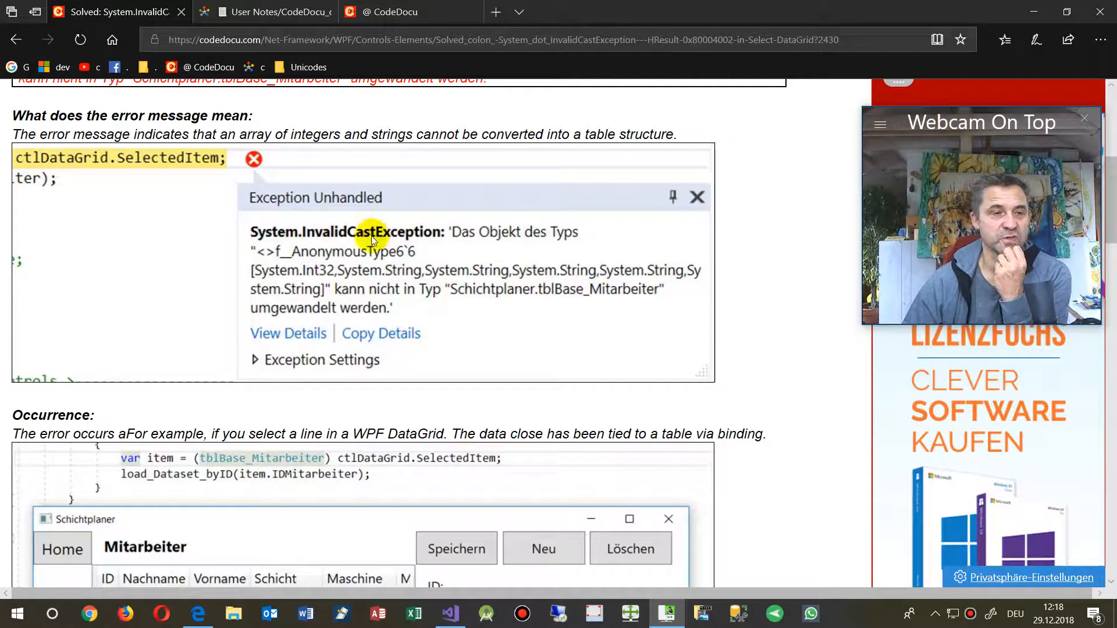
mouse_move(416, 299)
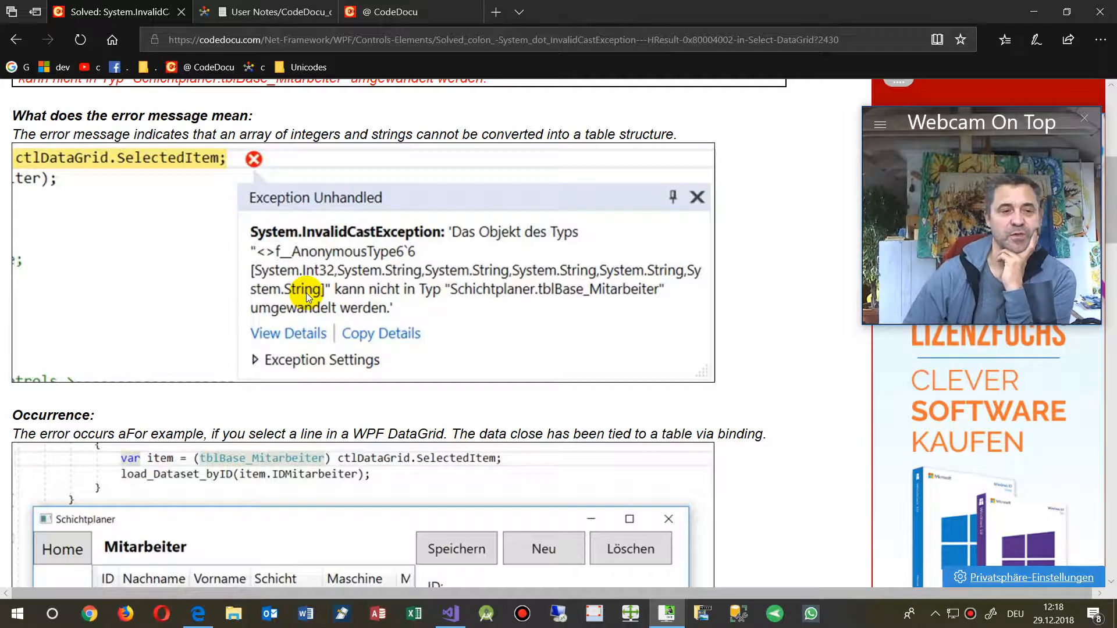
mouse_move(365, 239)
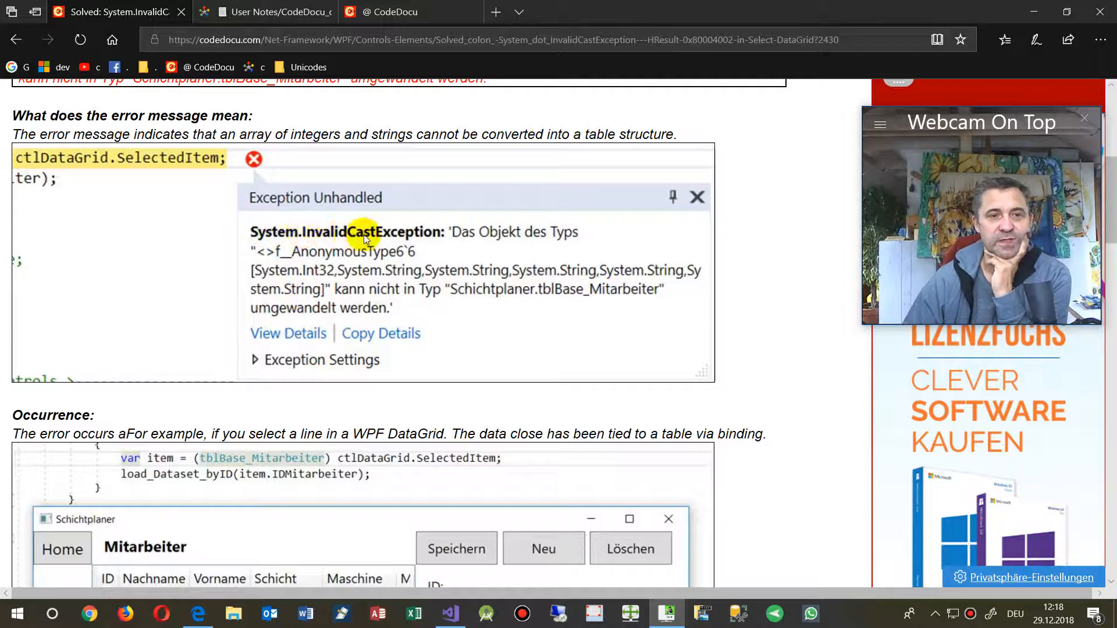
mouse_move(481, 256)
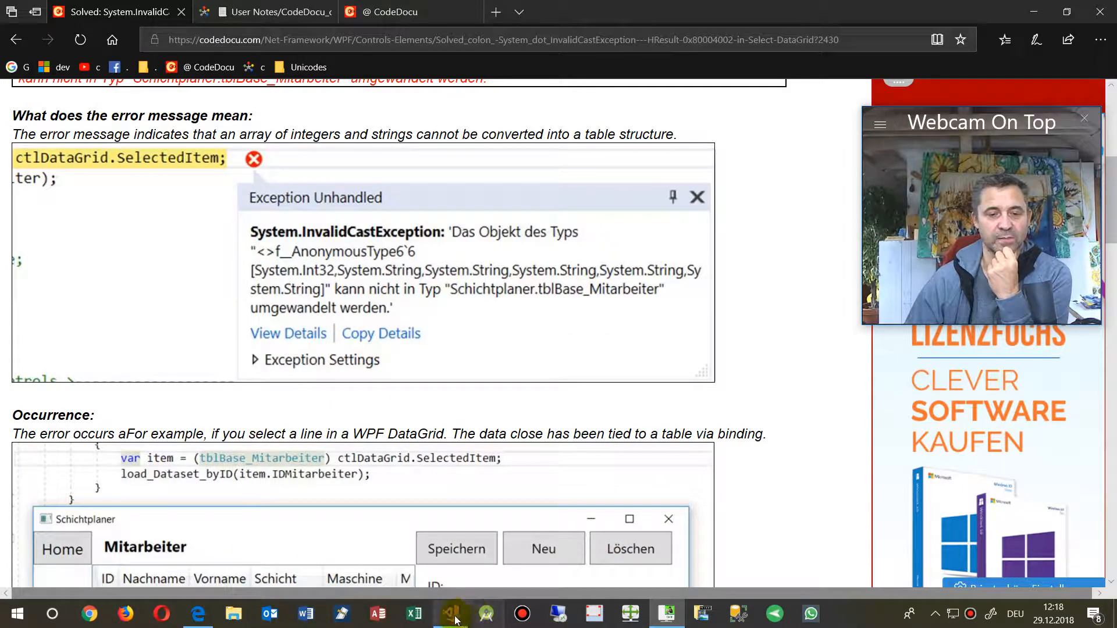
Step: Launch Schichtplaner under the debugger and open the Mitarbeiter page, reproducing the InvalidCastException
click(451, 613)
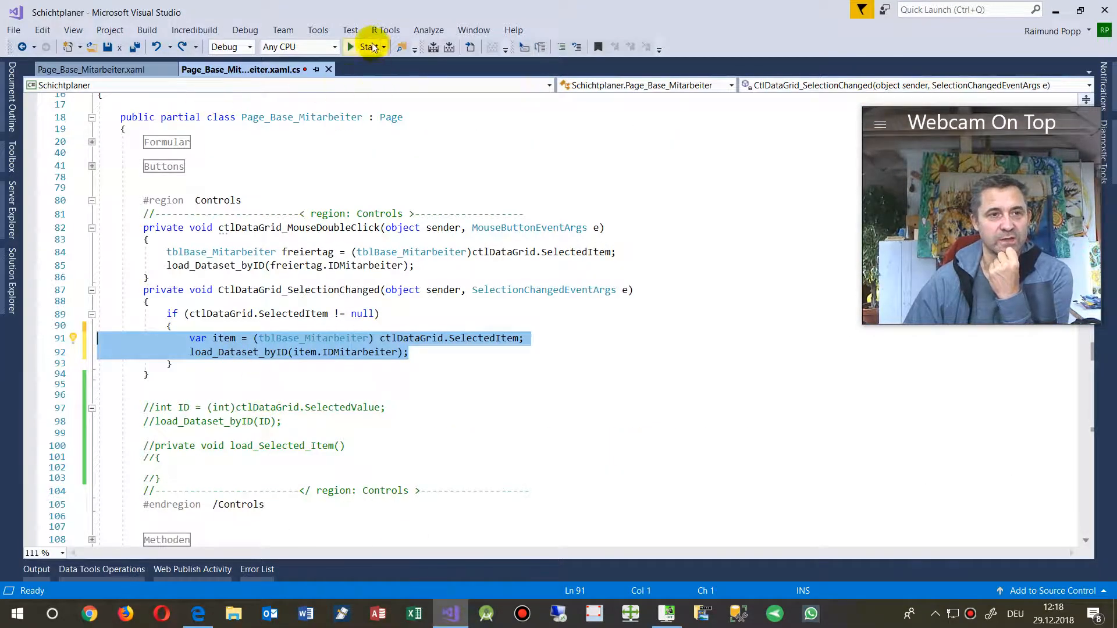
click(368, 47)
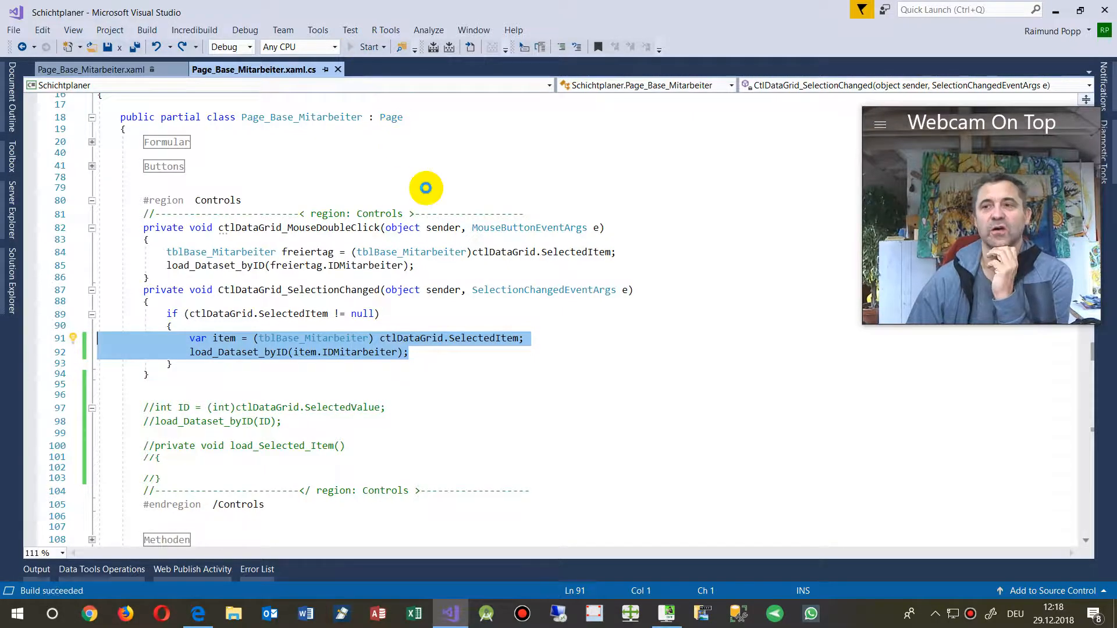
click(371, 47)
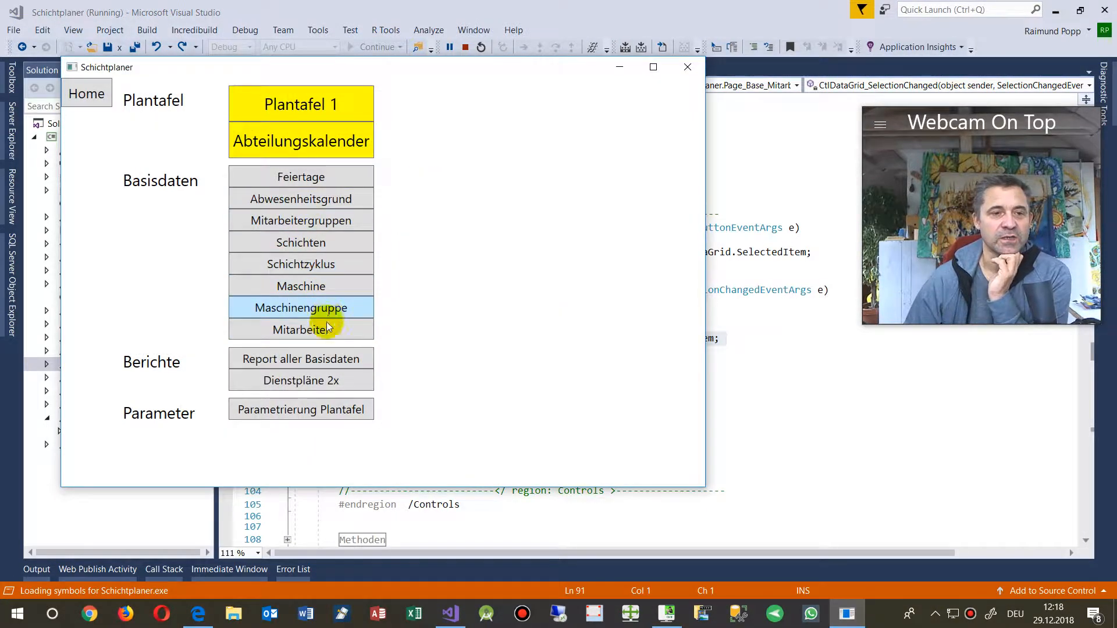
click(300, 330)
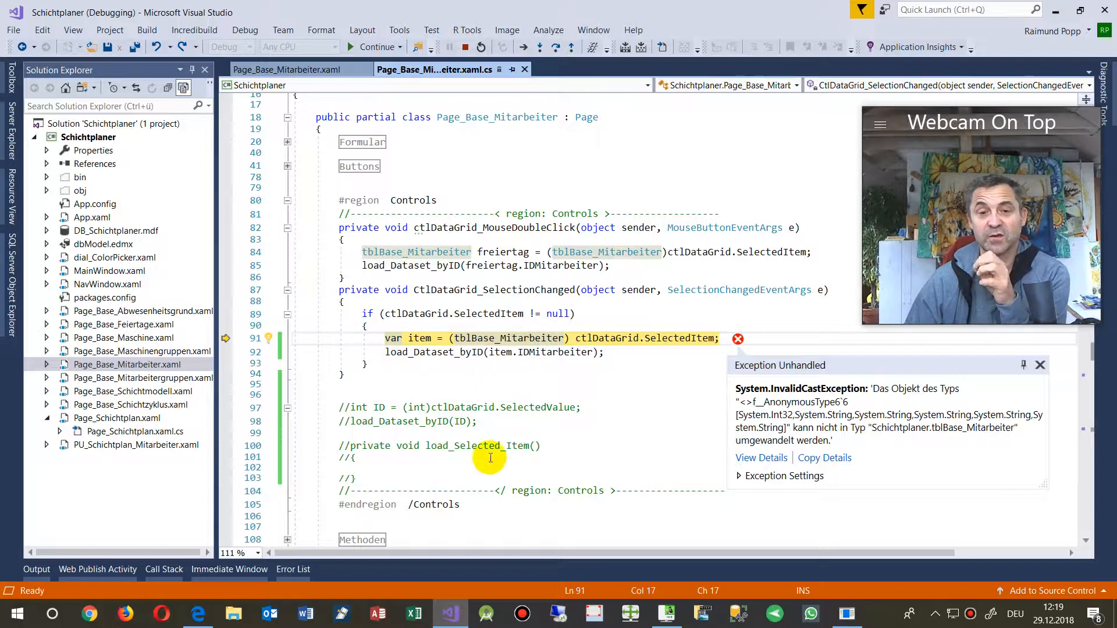
mouse_move(603, 337)
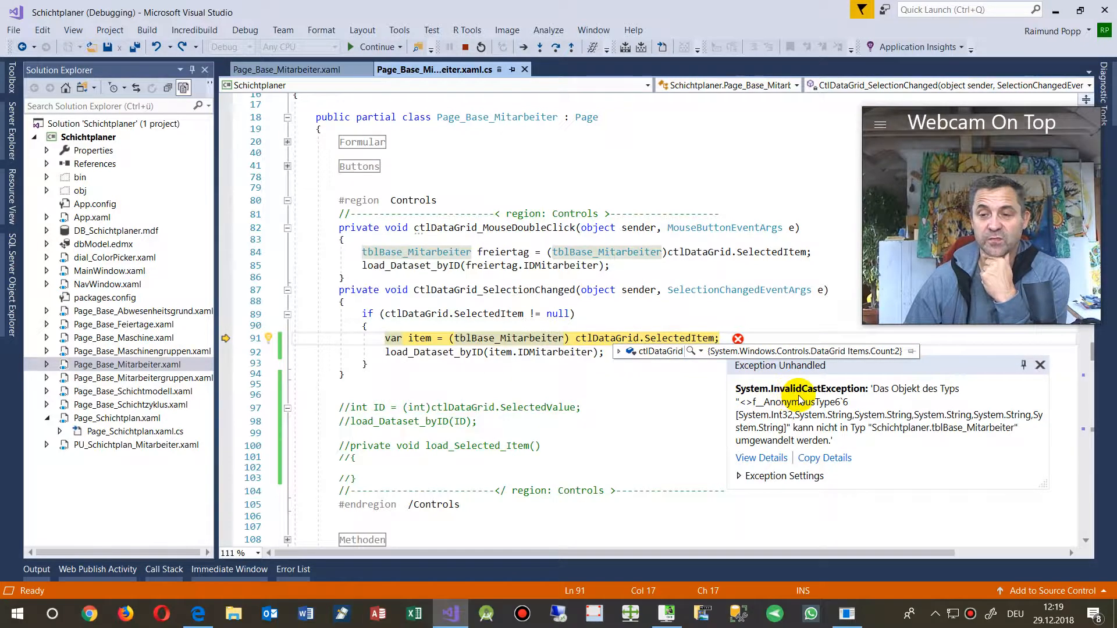
mouse_move(877, 400)
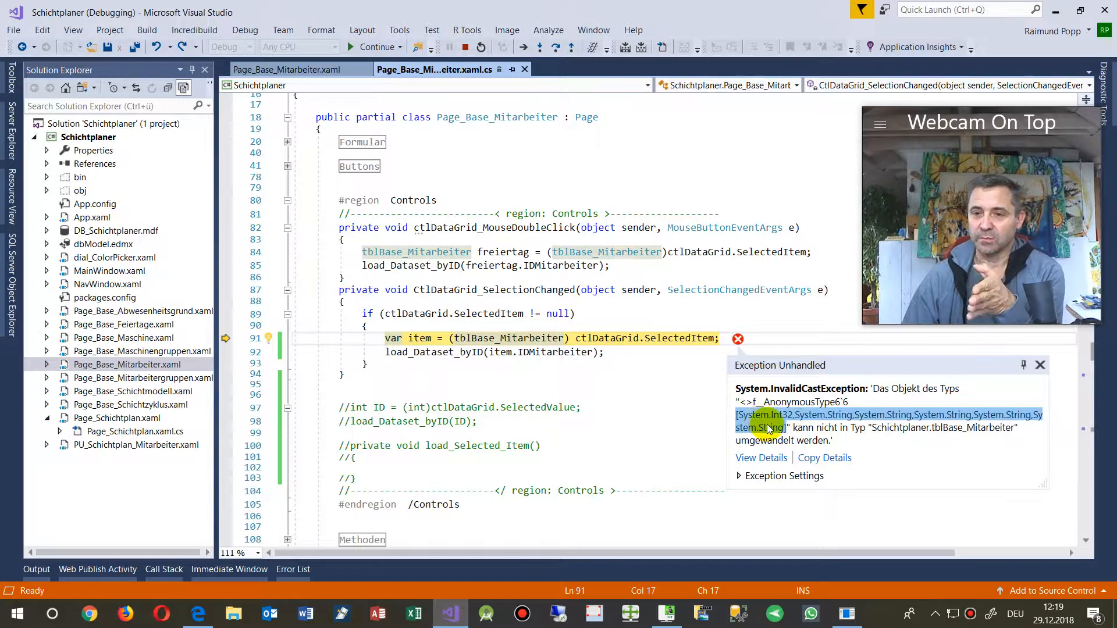
mouse_move(1037, 397)
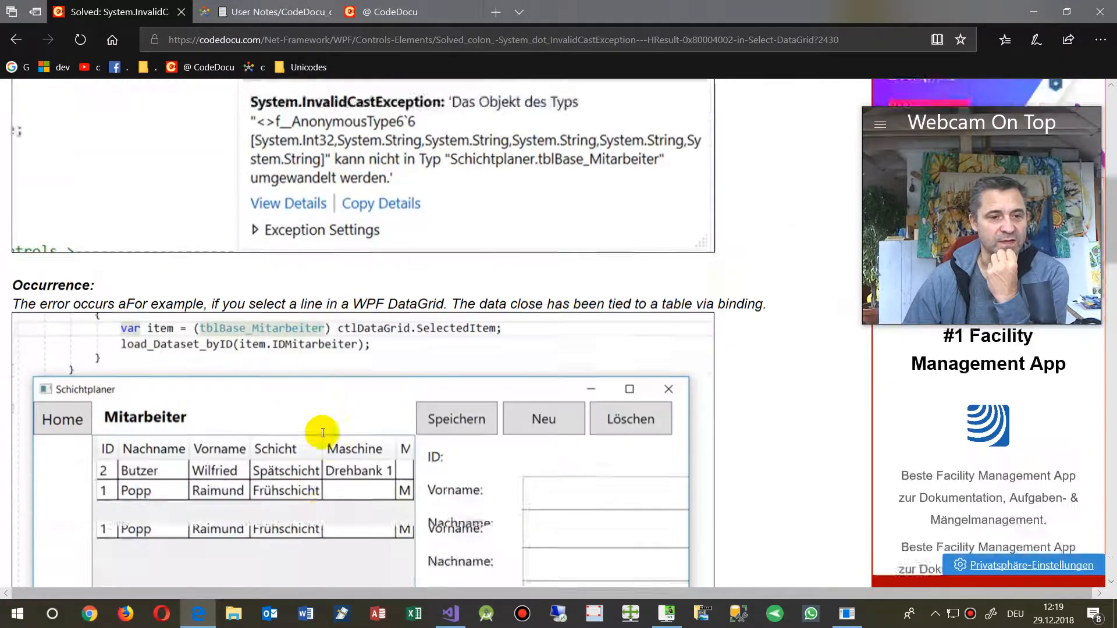
Step: Read the article's old SelectedItem cast and SelectedValue solution, then mark the handler's grid name
scroll(down, 3)
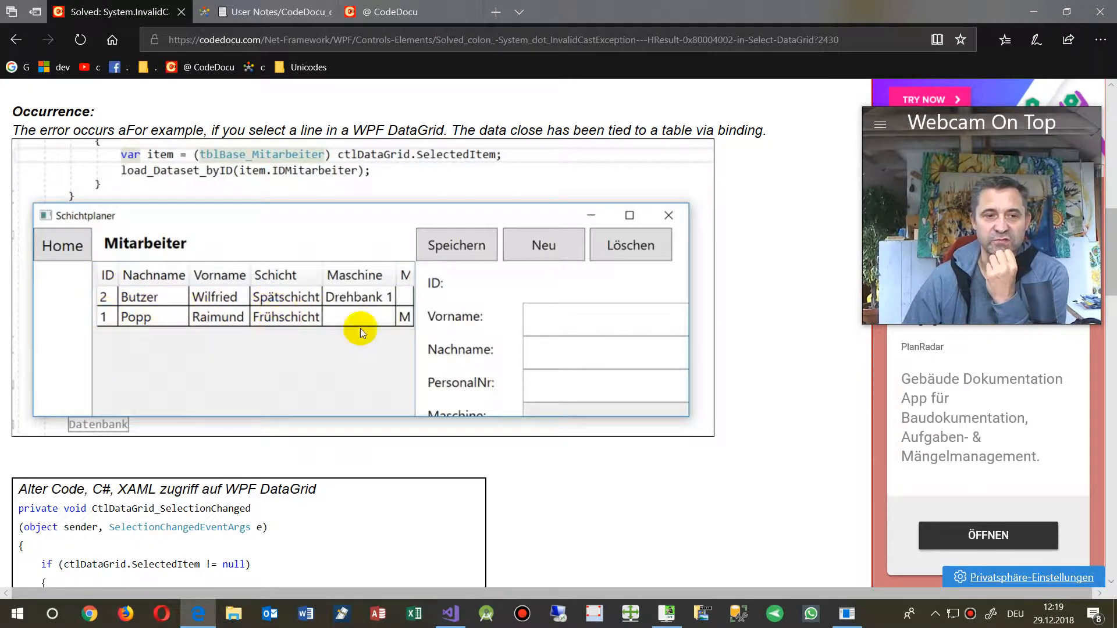
mouse_move(444, 299)
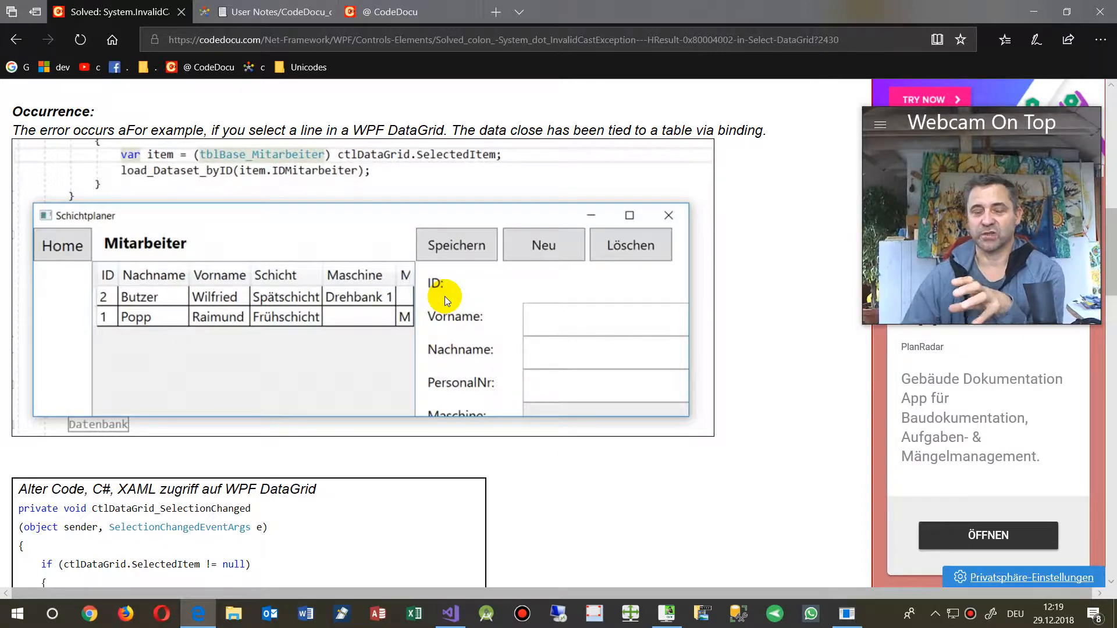
mouse_move(716, 207)
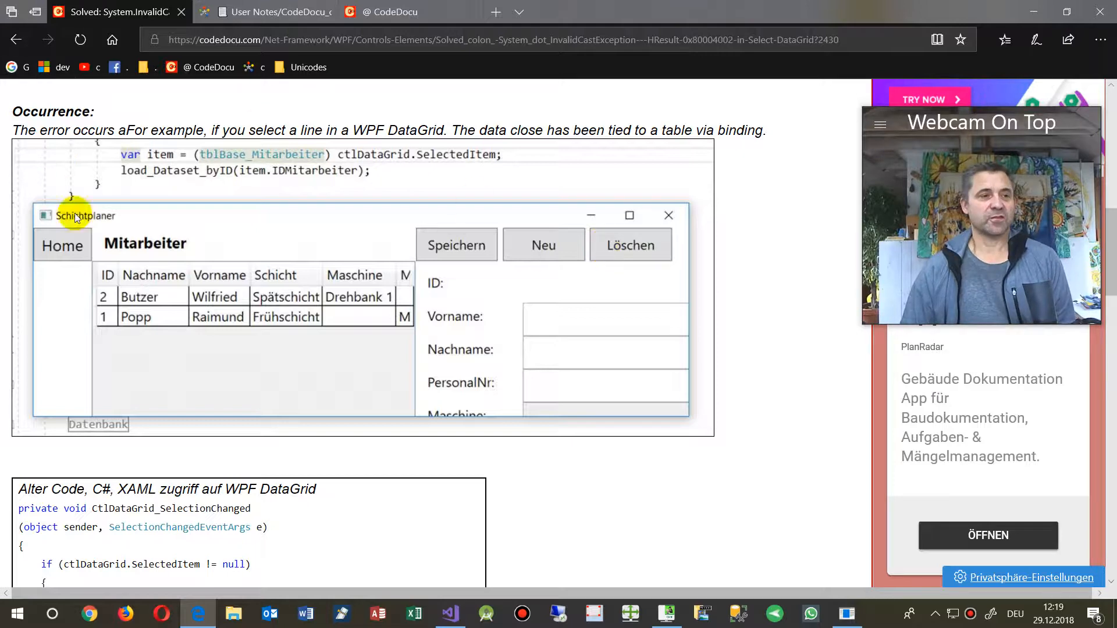
mouse_move(389, 274)
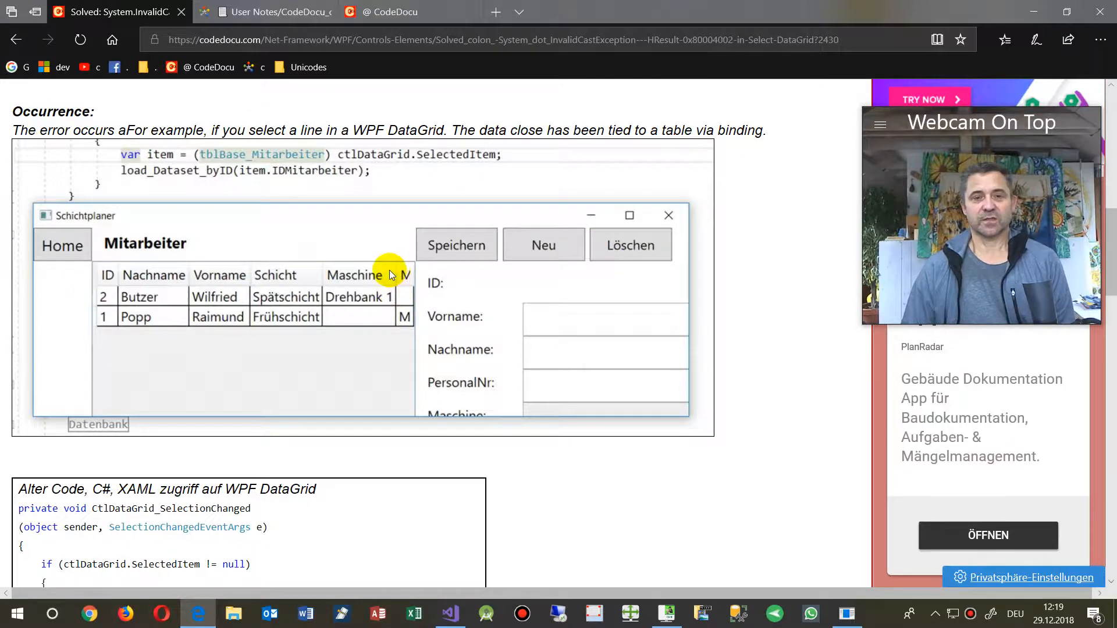
scroll(down, 3)
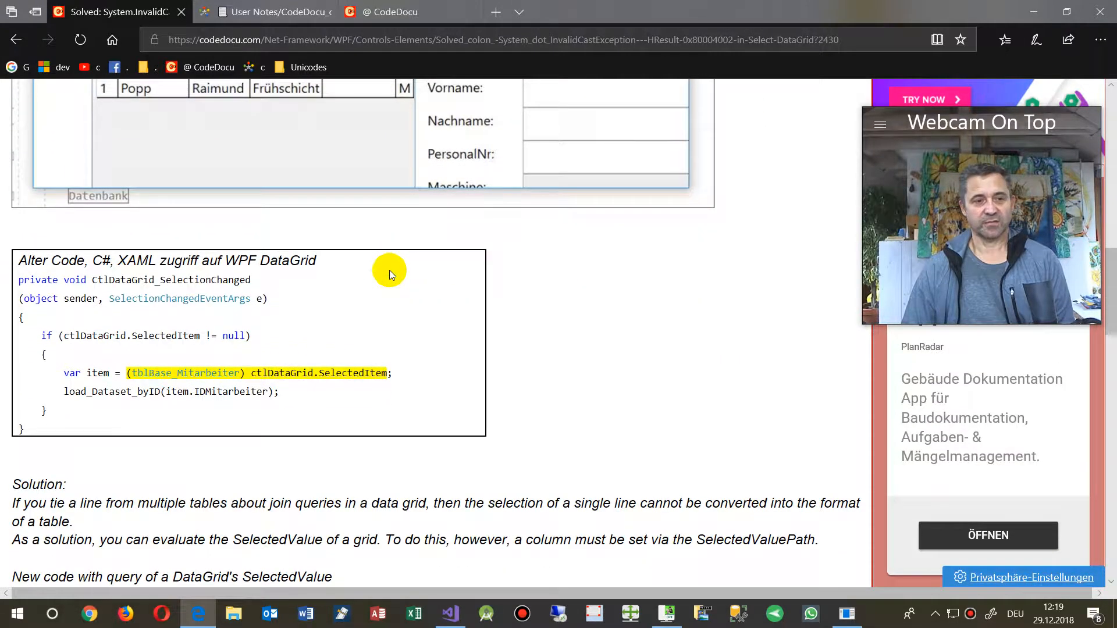
mouse_move(191, 426)
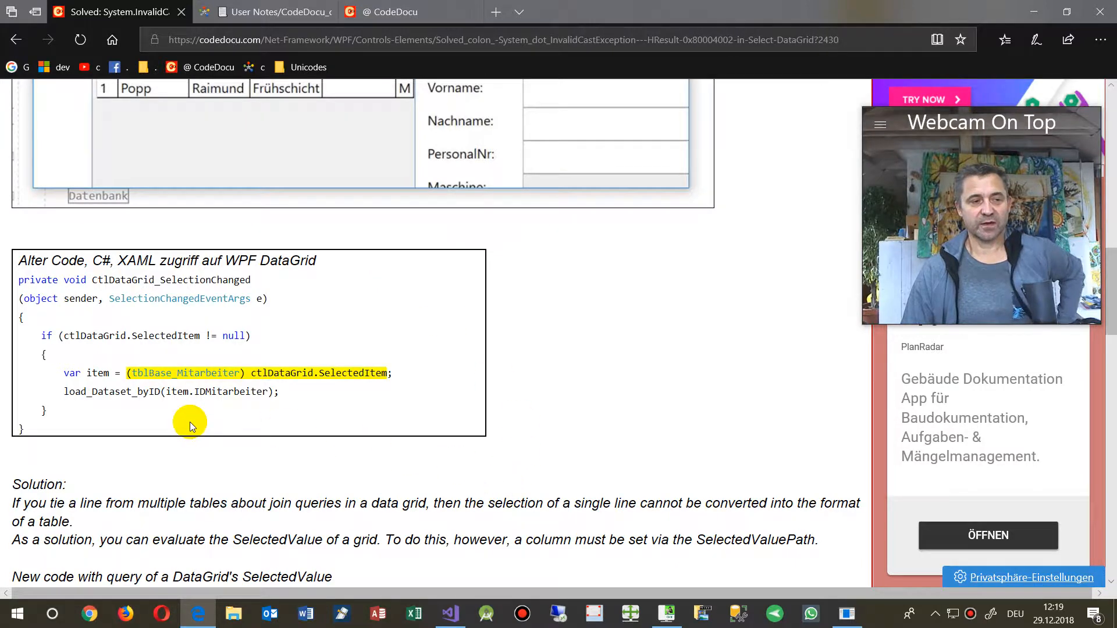
scroll(down, 3)
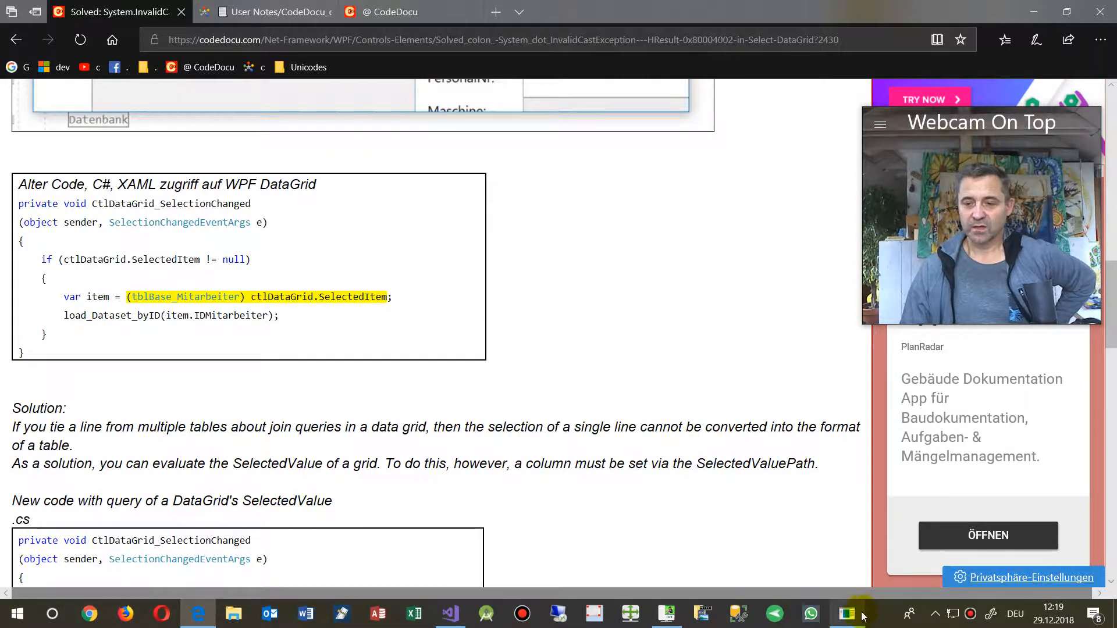
click(450, 613)
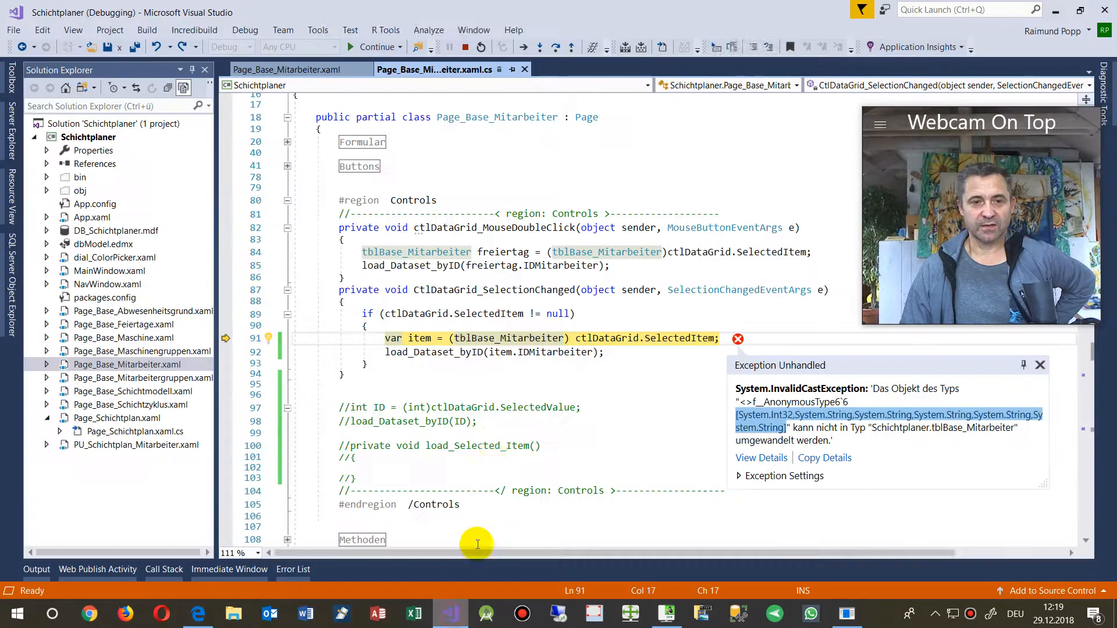
click(416, 290)
text(c)
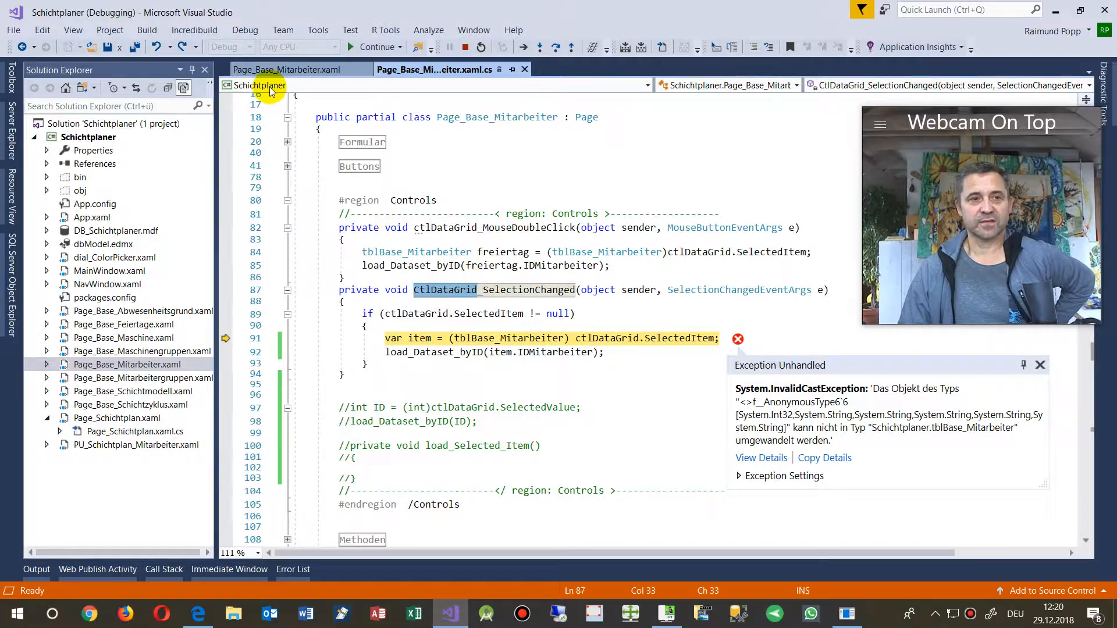
Step: Inspect the DataGrid's SelectedValuePath IDMitarbeiter and the ID column's IDMitarbeiter binding
click(289, 69)
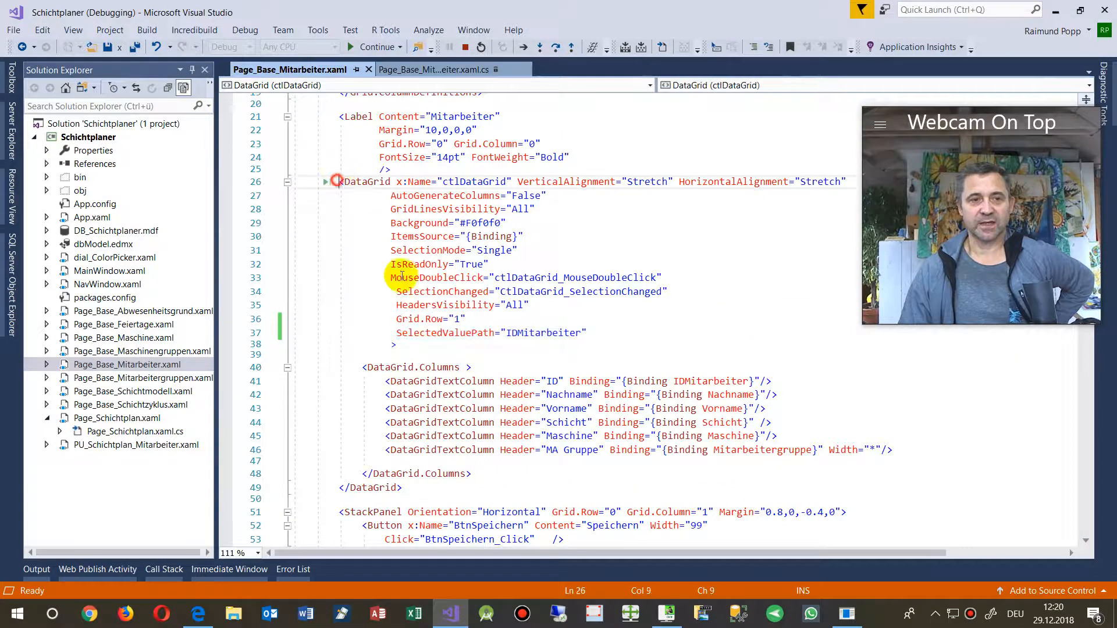
click(522, 195)
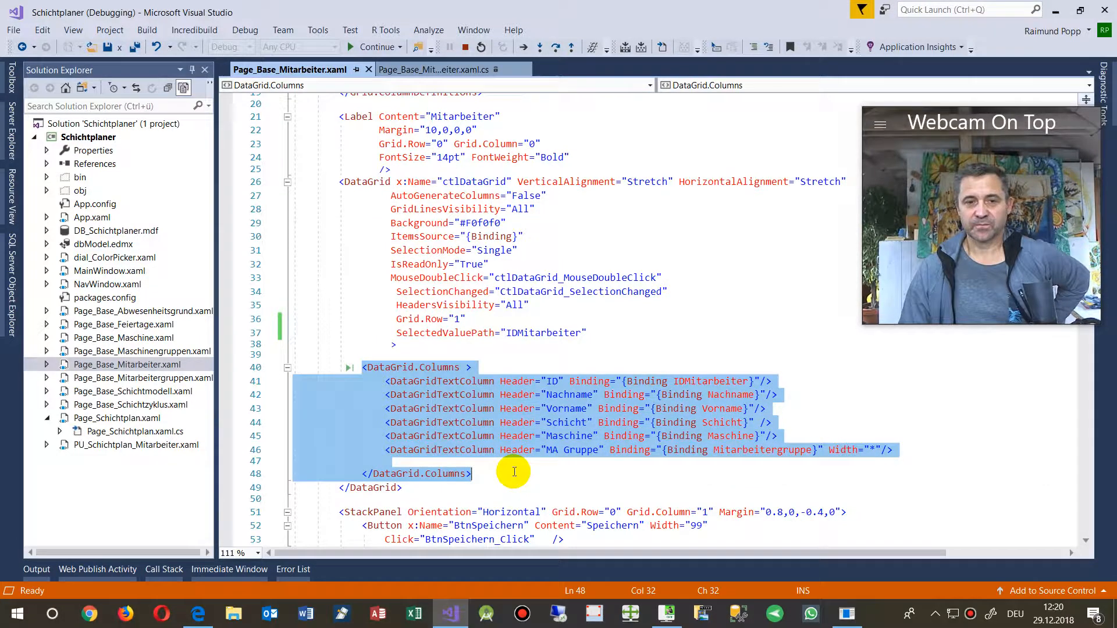
click(470, 473)
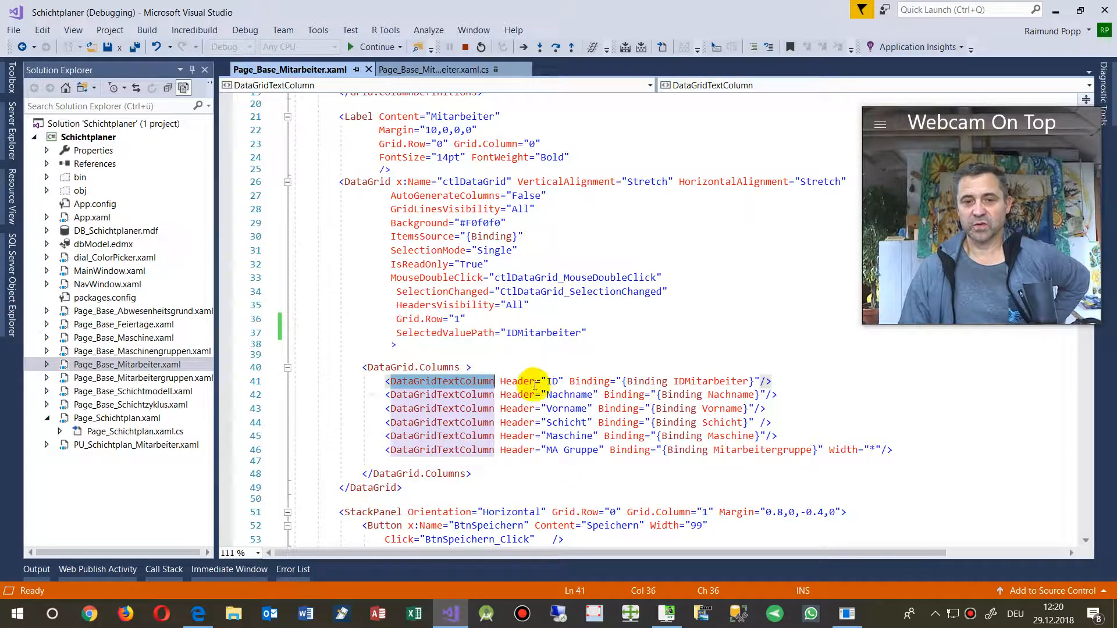
click(686, 381)
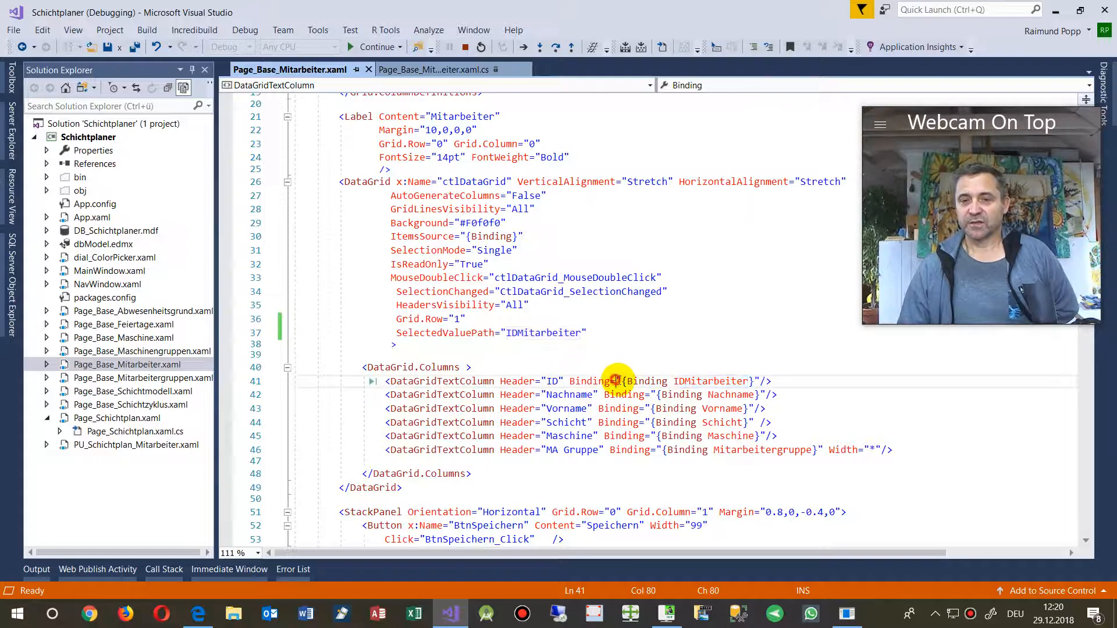
click(618, 381)
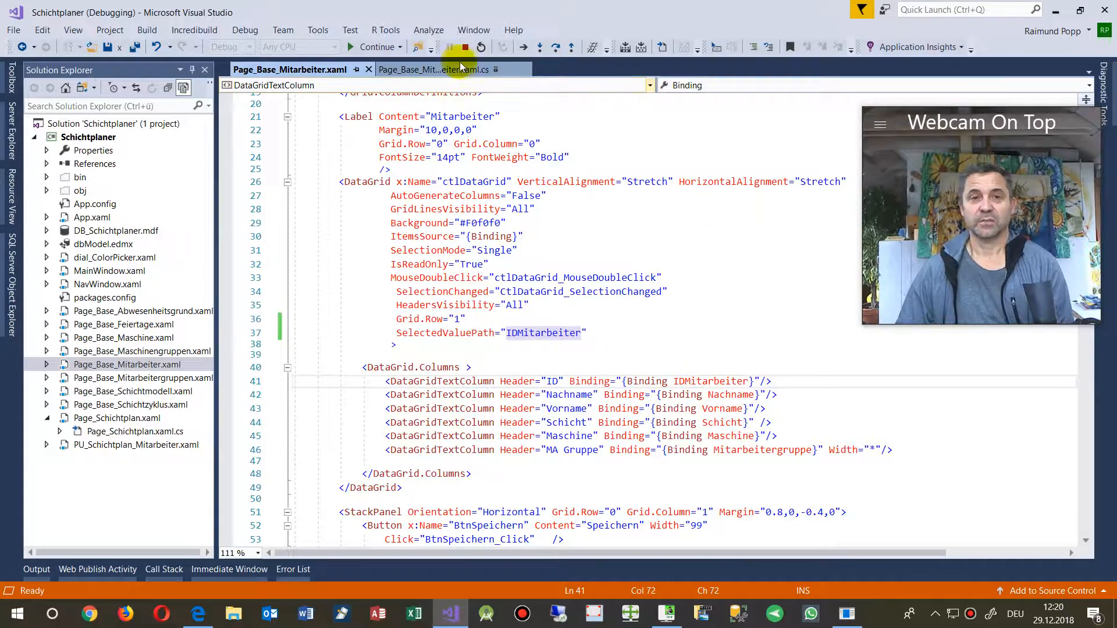
Step: Scroll through the load_DataGrid LINQ query in the code-behind and clear the join marking
click(431, 69)
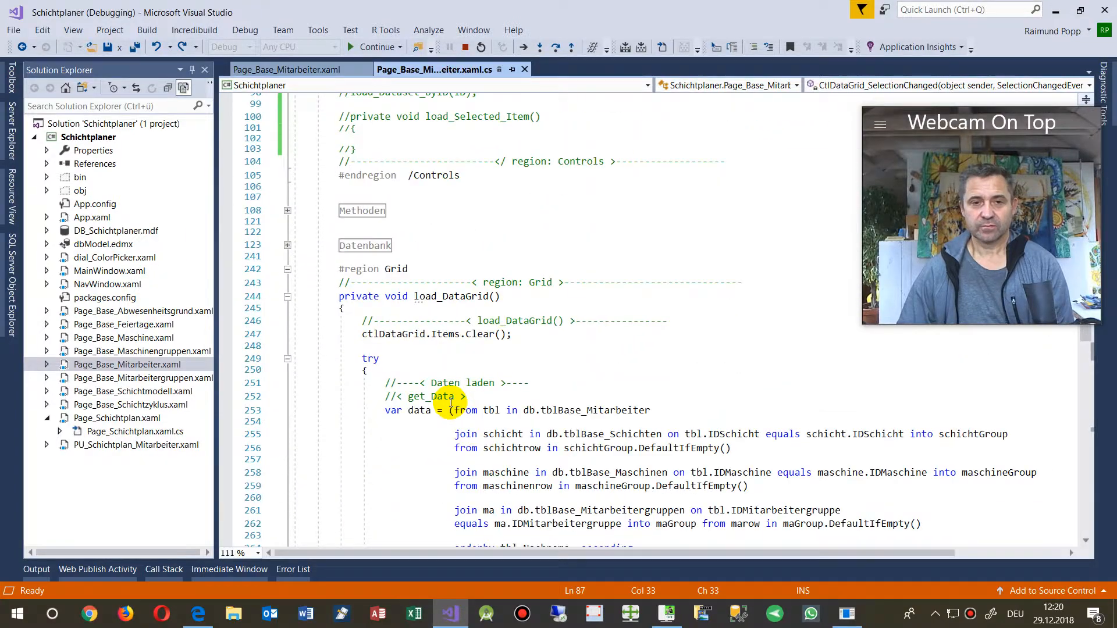
scroll(down, 3)
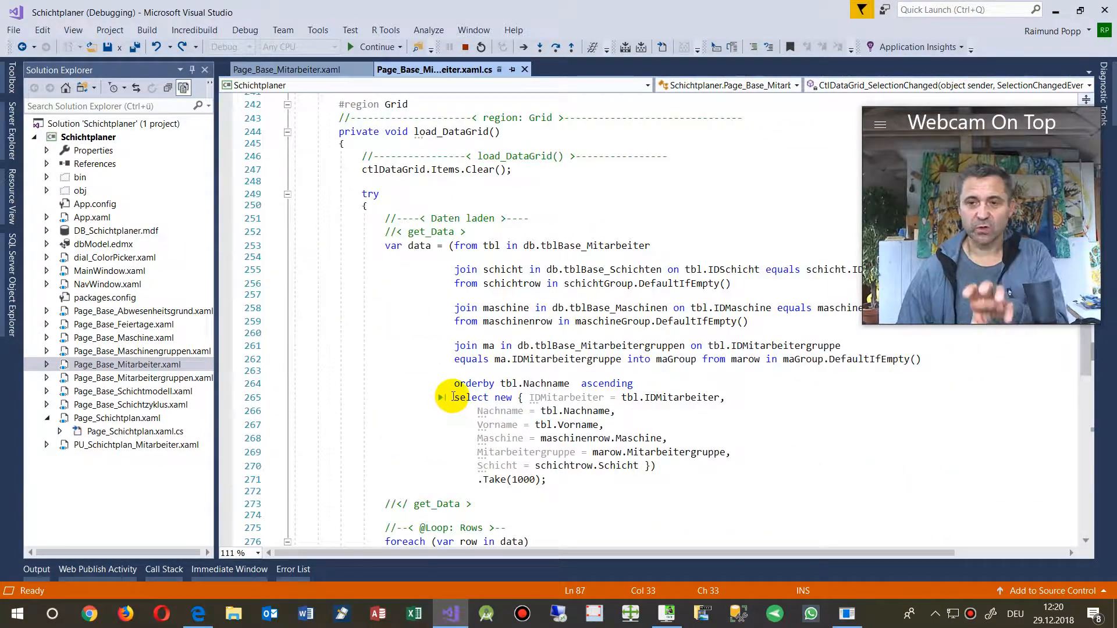
scroll(down, 3)
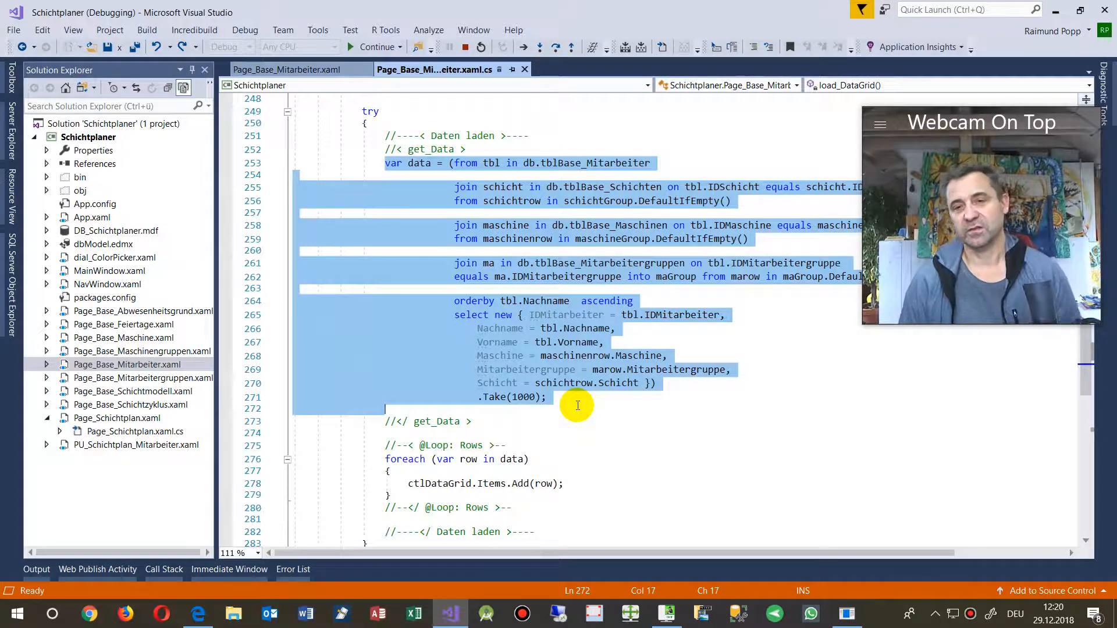
mouse_move(149, 254)
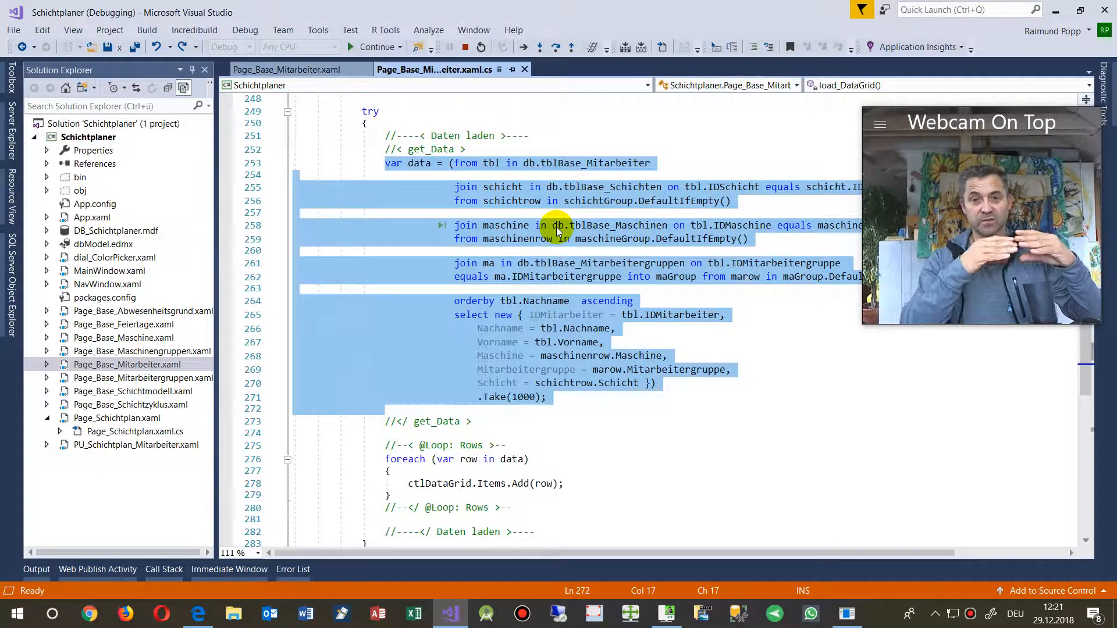
click(583, 163)
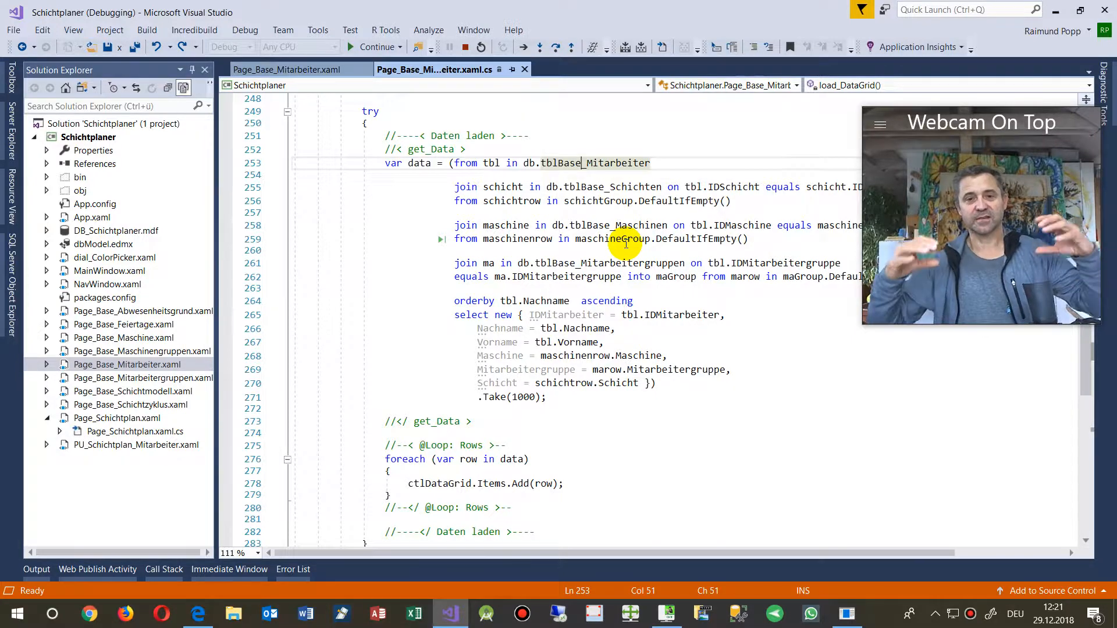
Step: Highlight the query's join and select-new fields, then bring up Page_Base_Mitarbeiter.xaml
scroll(down, 3)
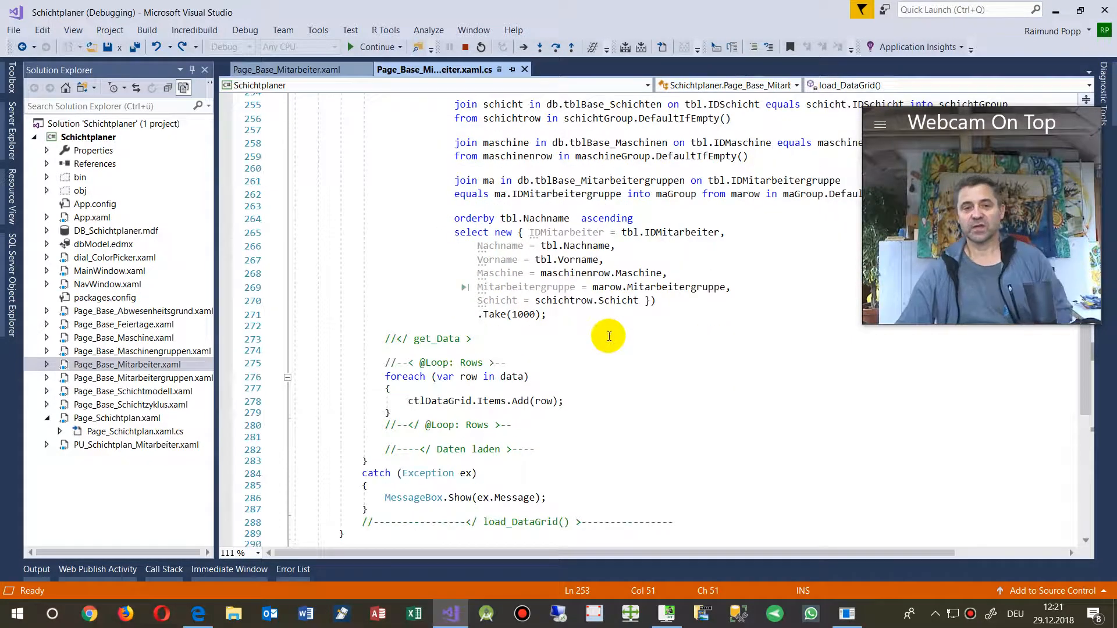
scroll(up, 3)
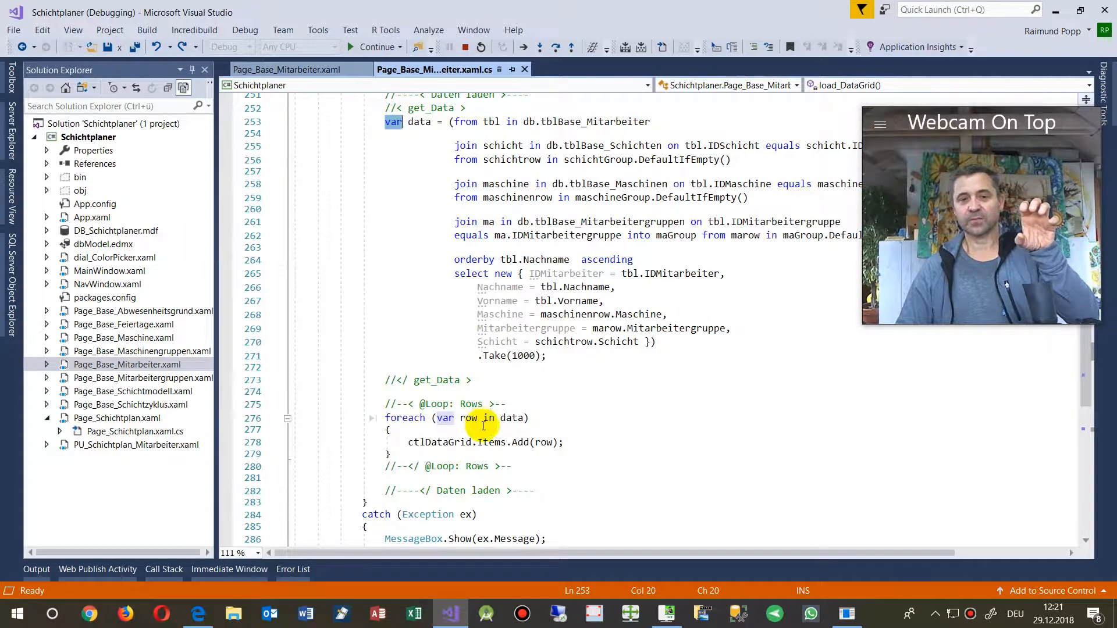
scroll(down, 3)
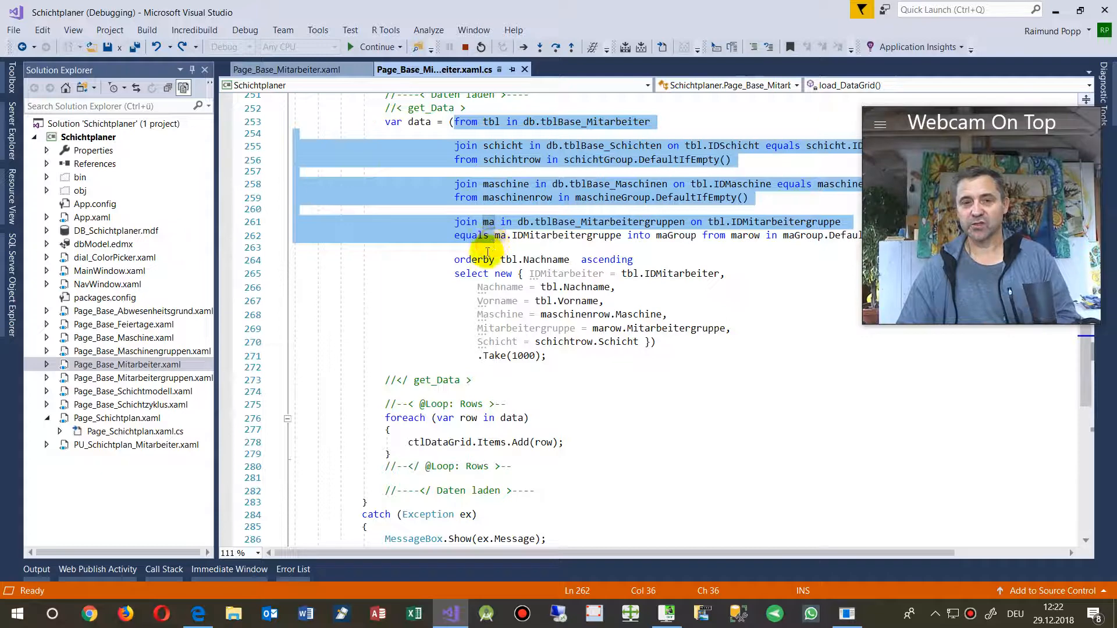
click(546, 355)
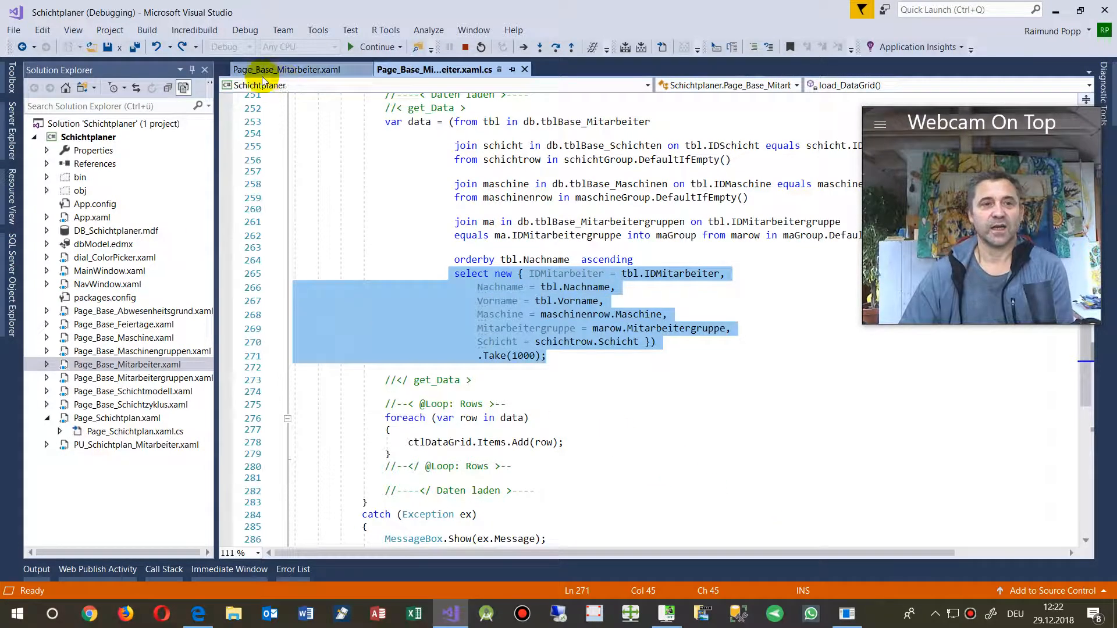
click(289, 70)
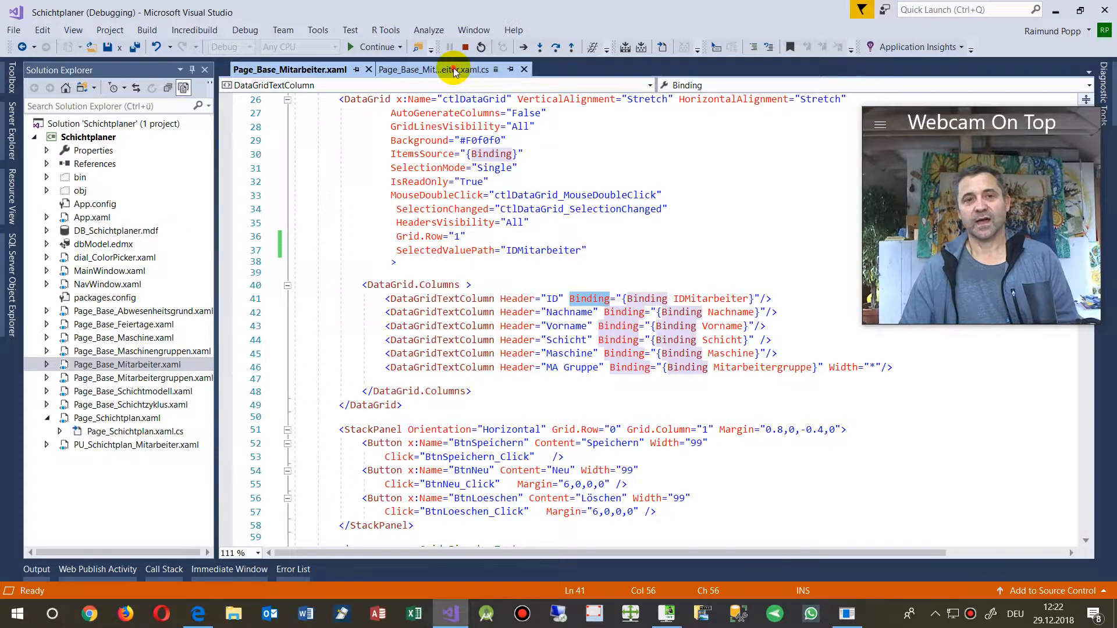
Step: Inspect the anonymous-type SelectedItem behind the failing tblBase_Mitarbeiter cast in the code-behind
click(428, 70)
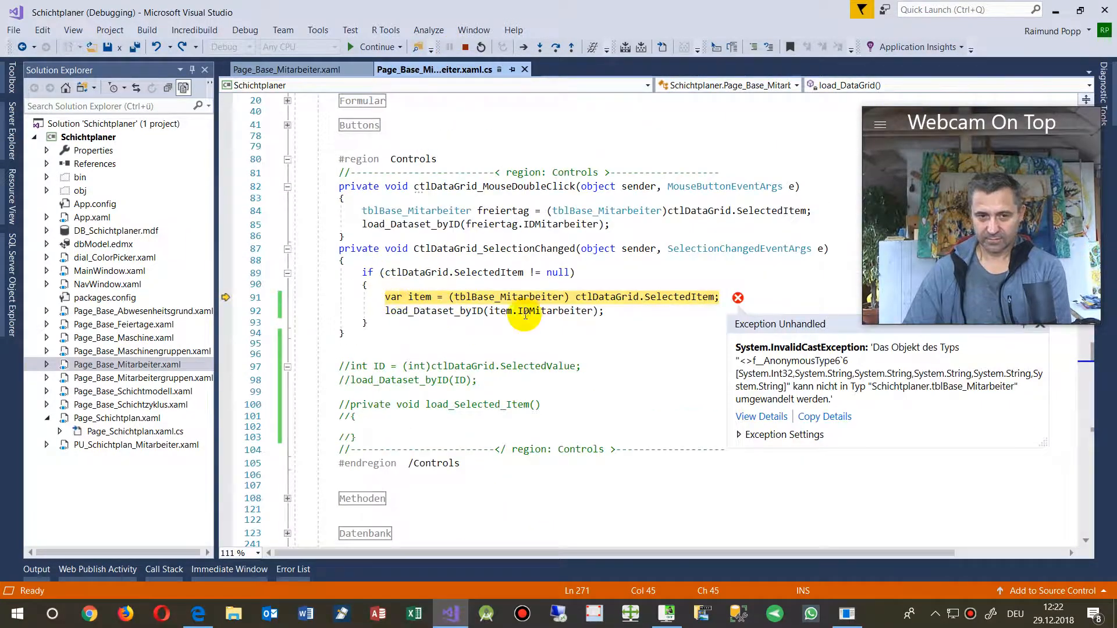
mouse_move(670, 298)
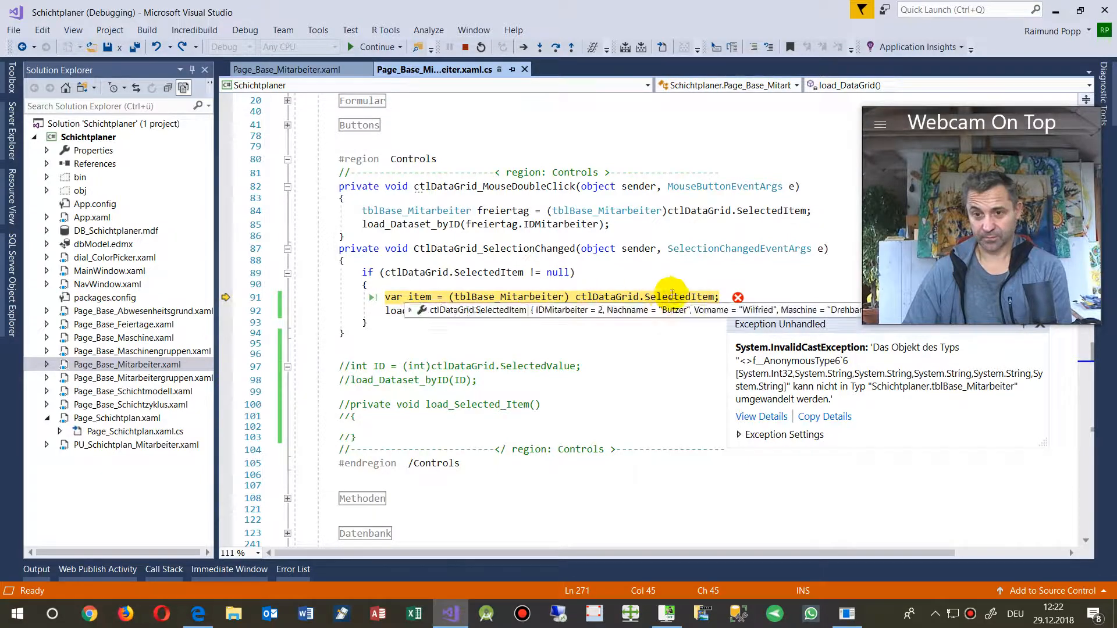
mouse_move(691, 308)
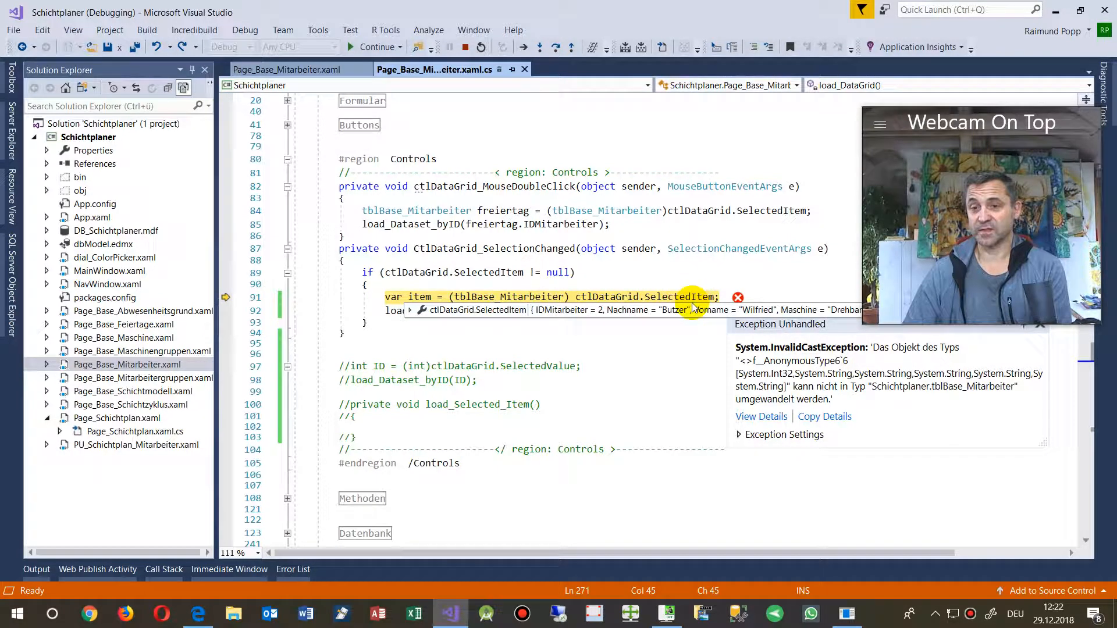
mouse_move(561, 263)
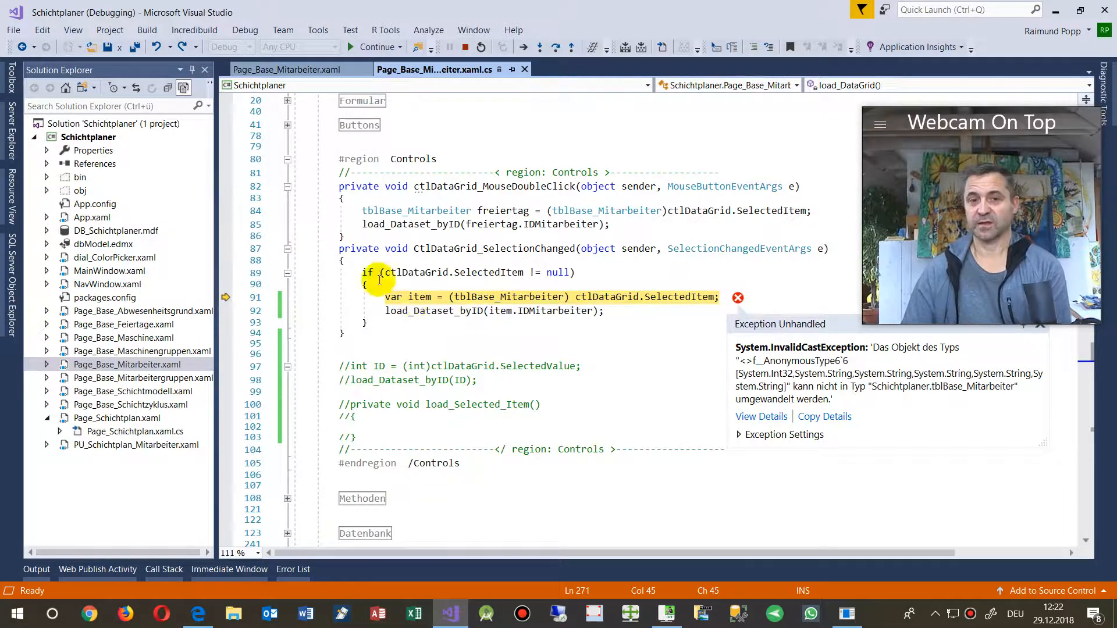
click(456, 297)
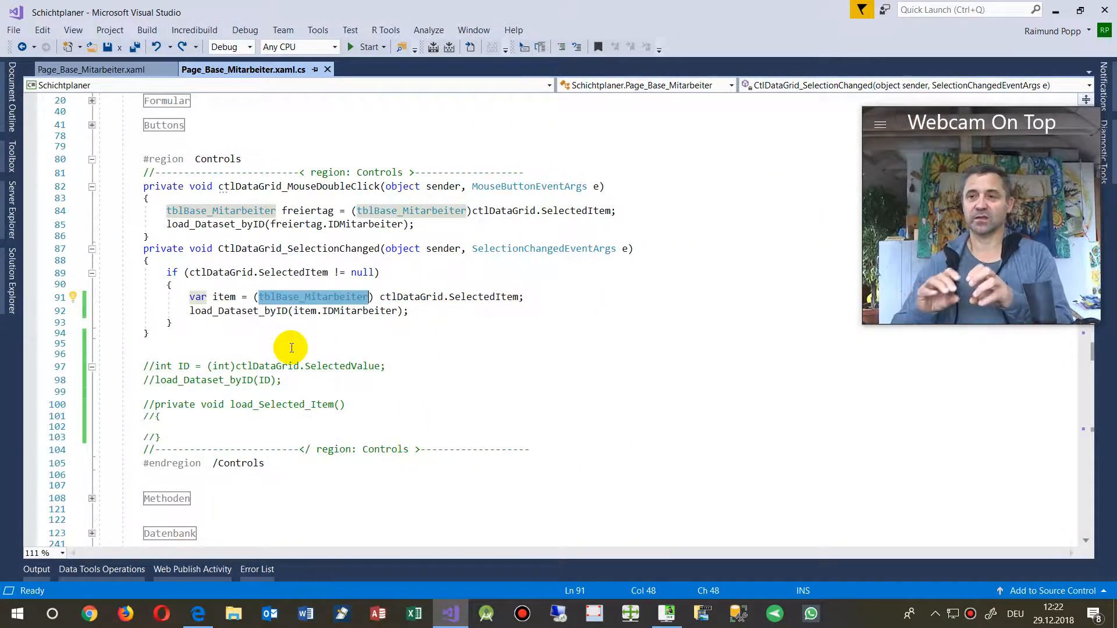
mouse_move(349, 311)
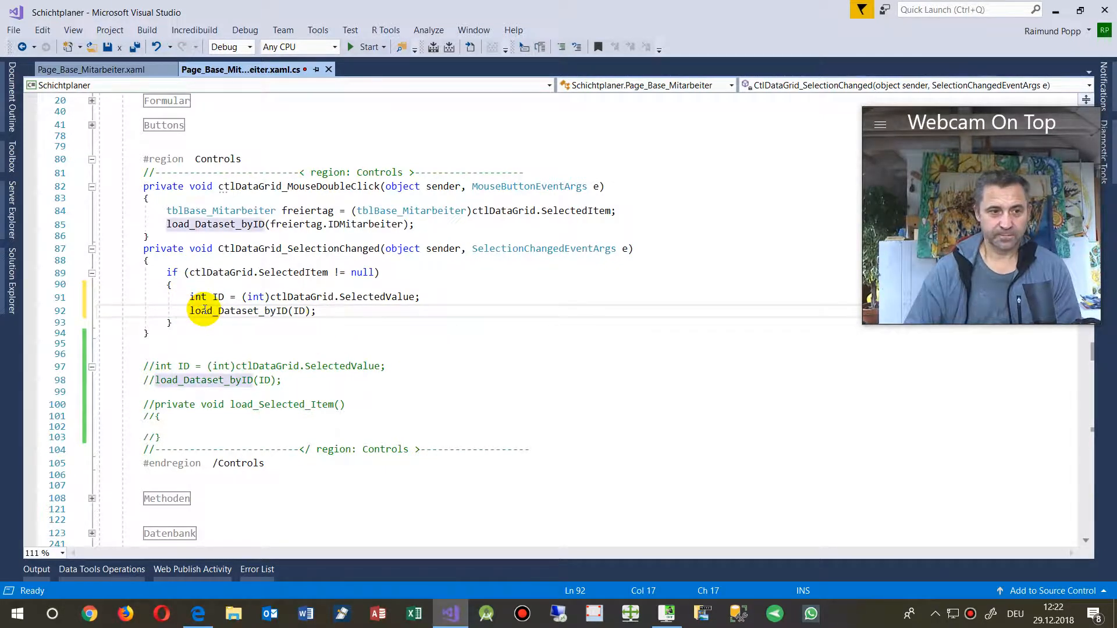
Step: Use int ID = (int)ctlDataGrid.SelectedValue, verify SelectedValuePath in XAML, and set a breakpoint
double_click(377, 297)
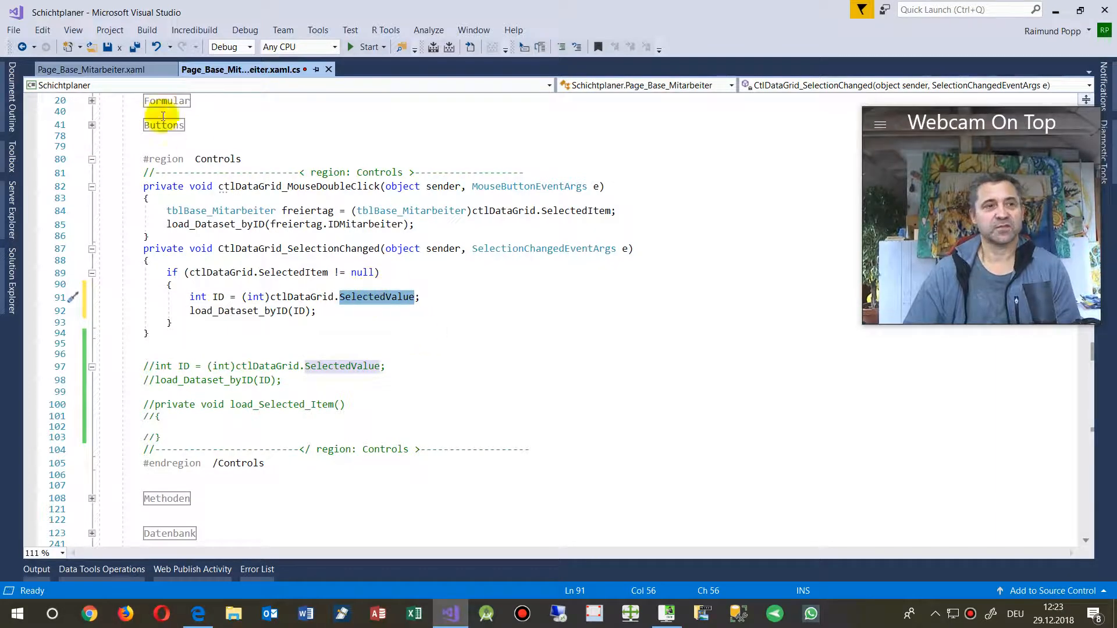
click(91, 70)
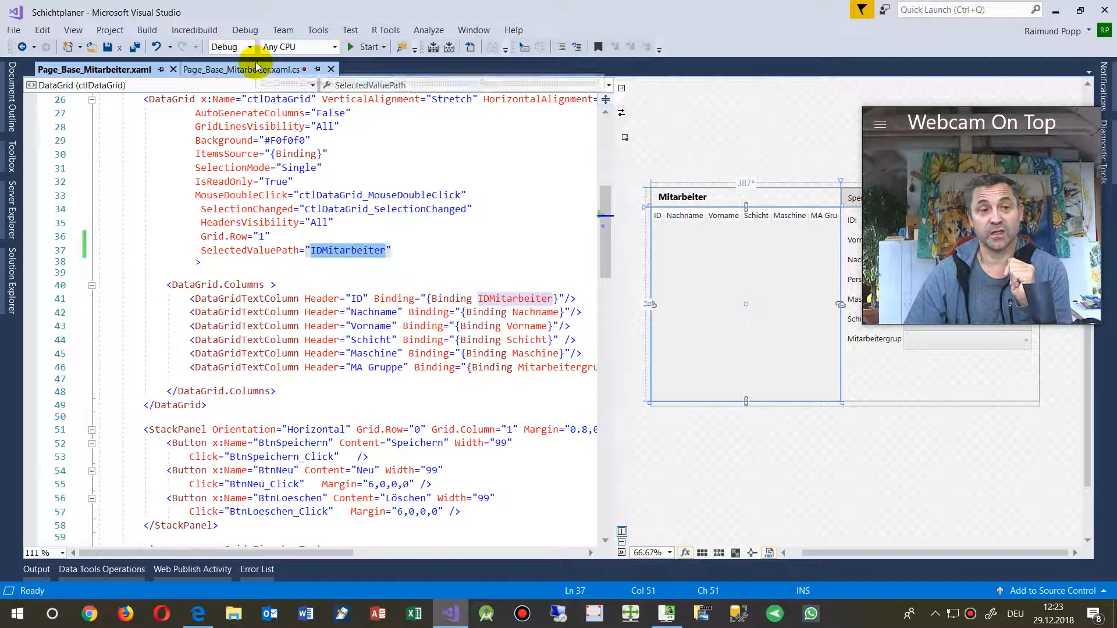
click(242, 69)
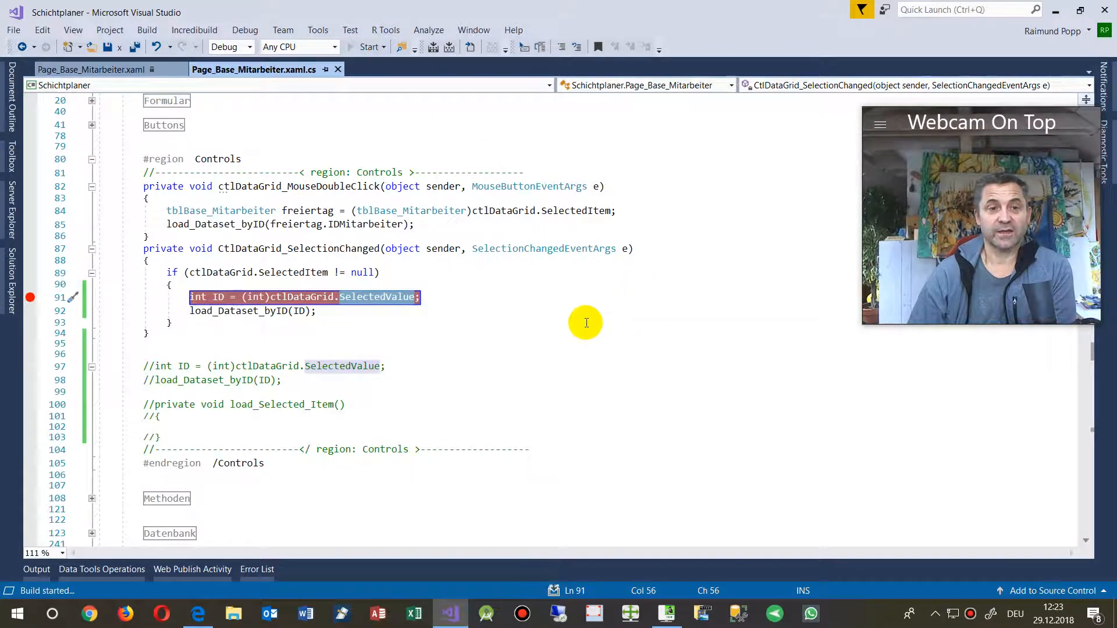
Step: Run the rebuilt app and open Mitarbeiter so the line 91 breakpoint is hit
click(369, 47)
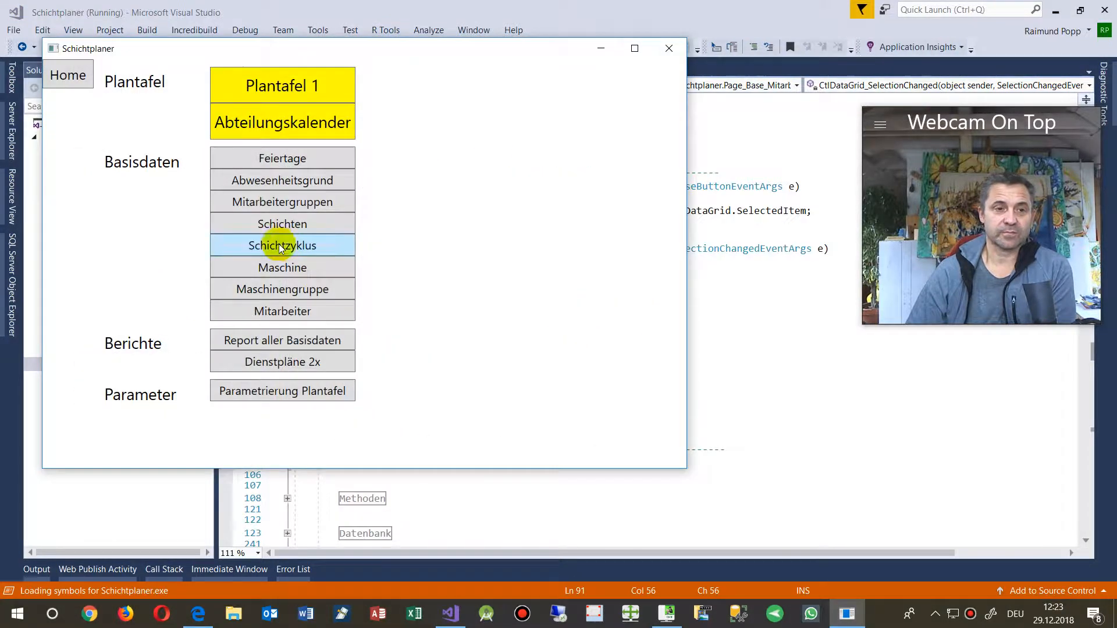
click(283, 311)
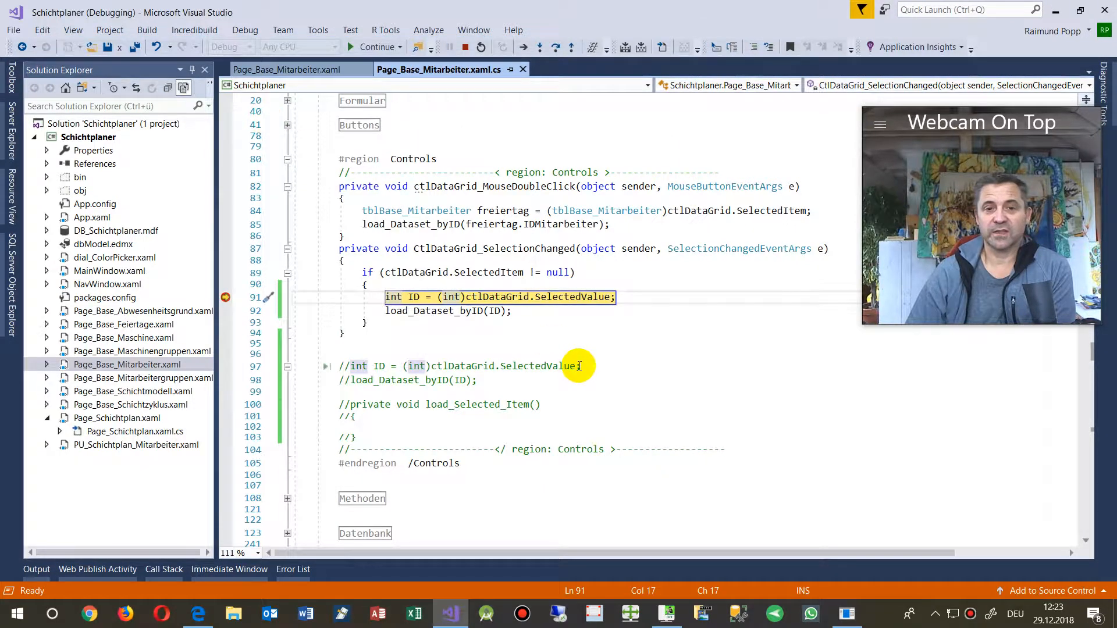
mouse_move(499, 298)
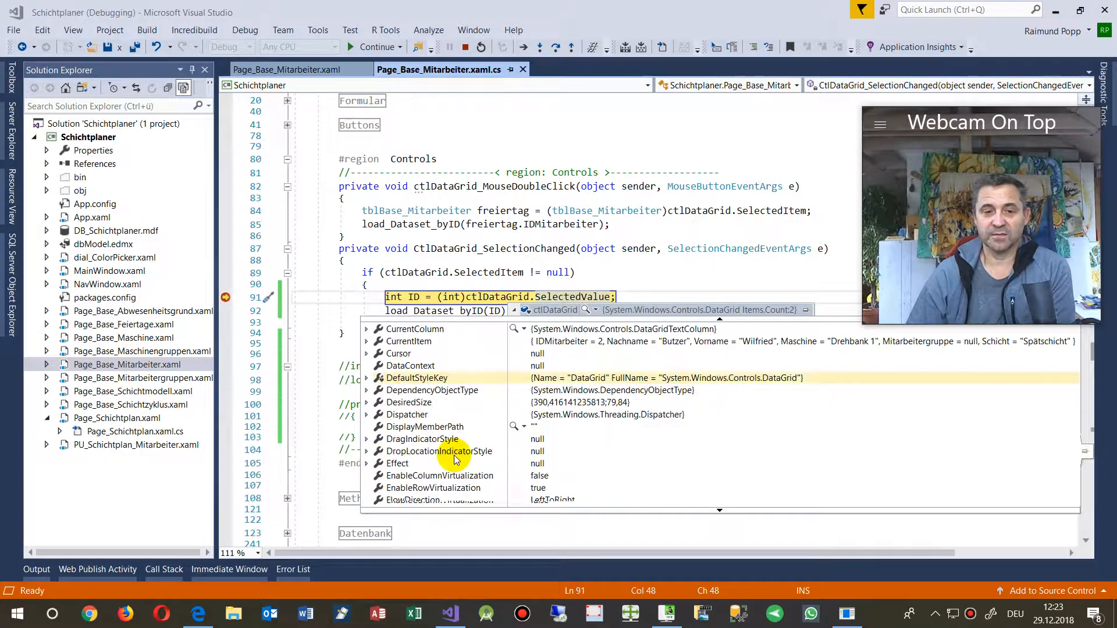
Step: Confirm SelectedValue is 2, continue so the employee record loads, then close the app
scroll(down, 3)
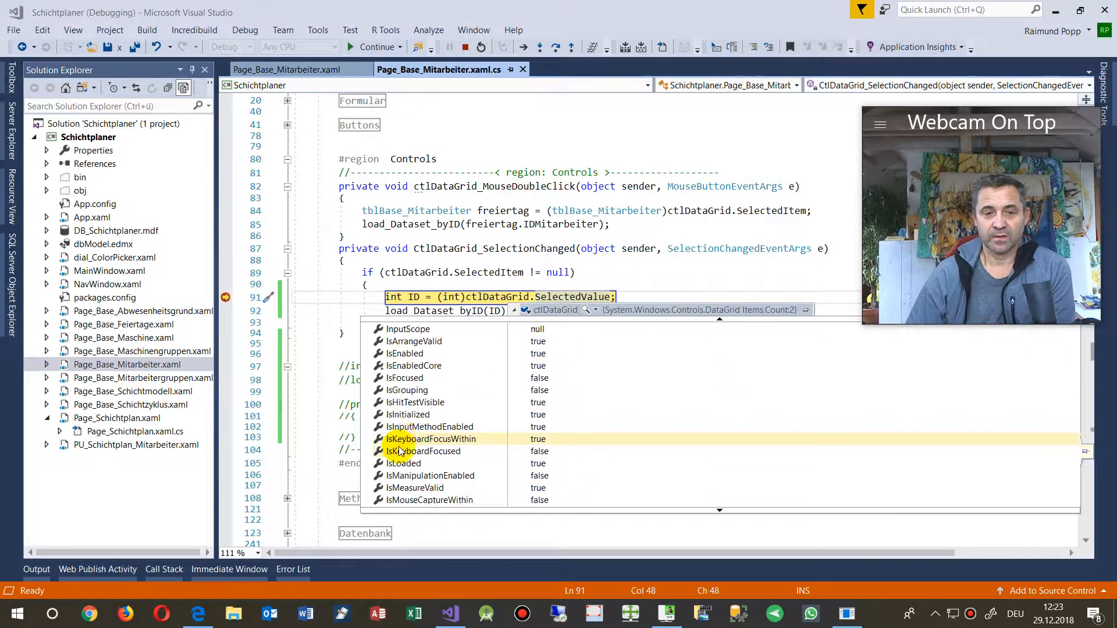
scroll(down, 3)
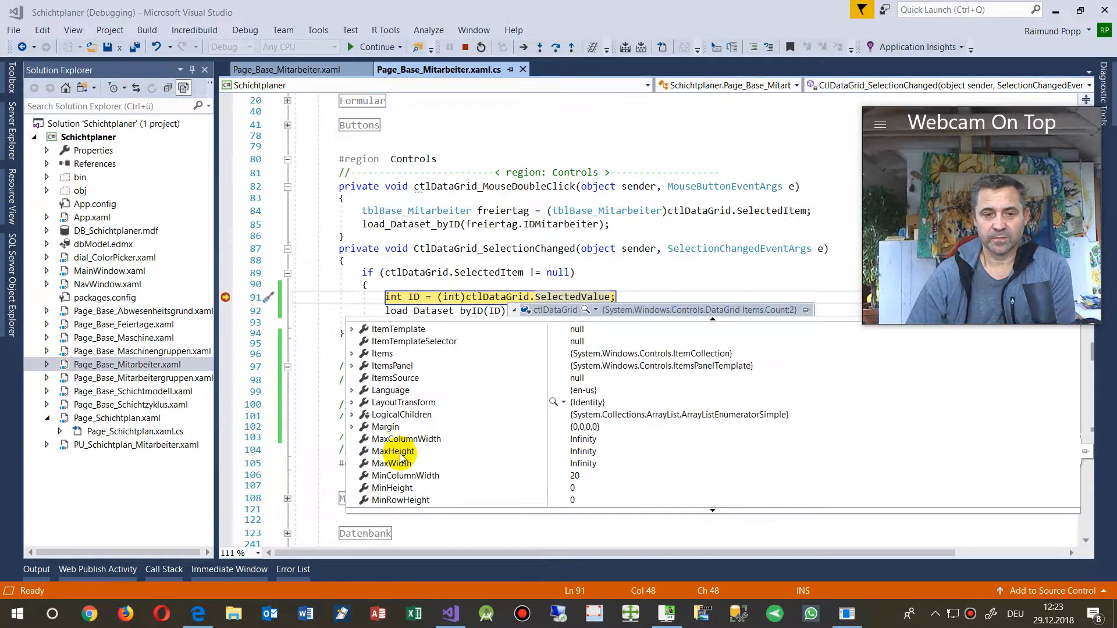
scroll(down, 3)
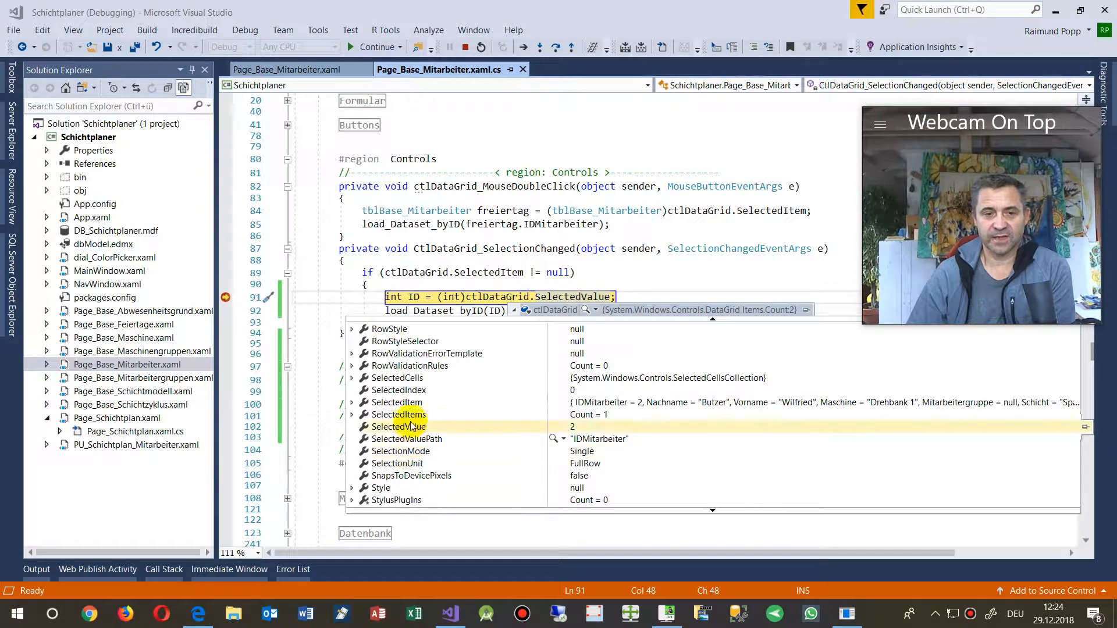
click(396, 402)
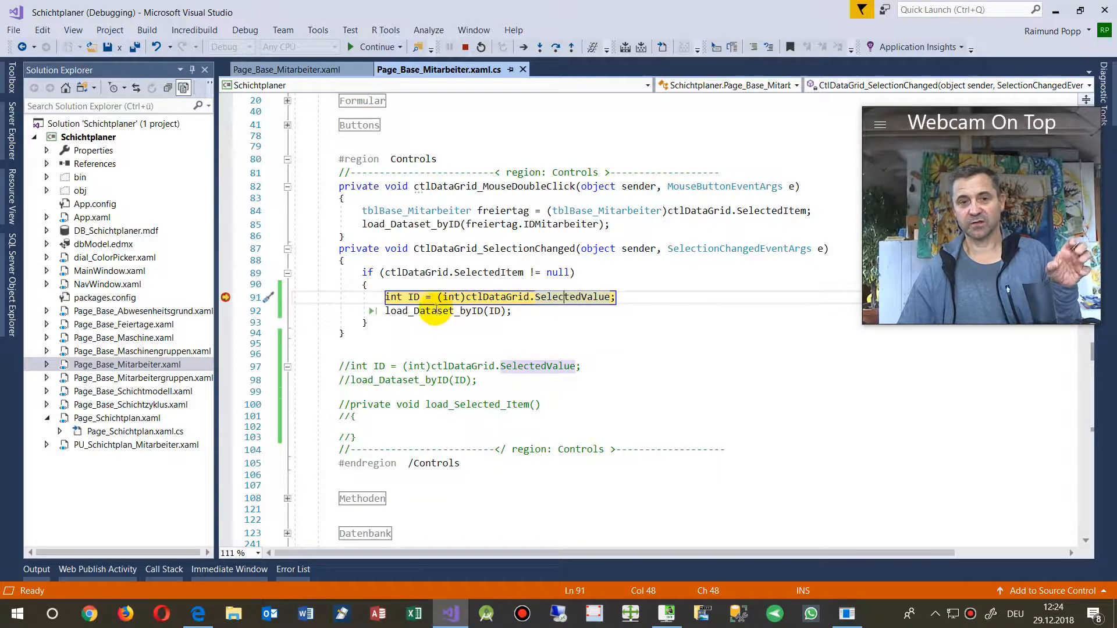
mouse_move(413, 297)
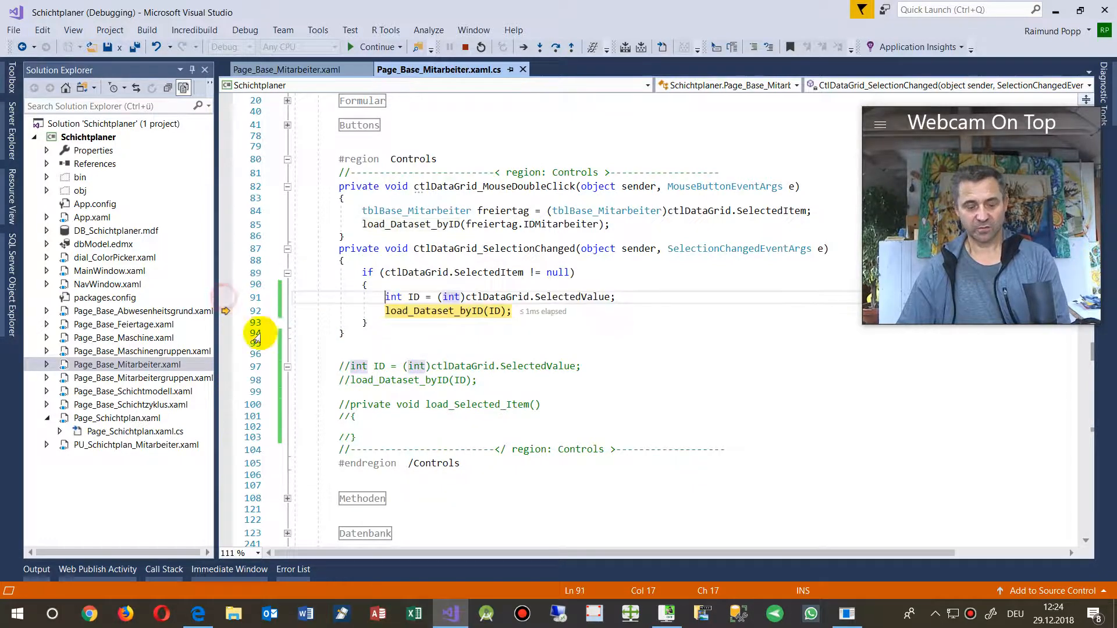
click(376, 47)
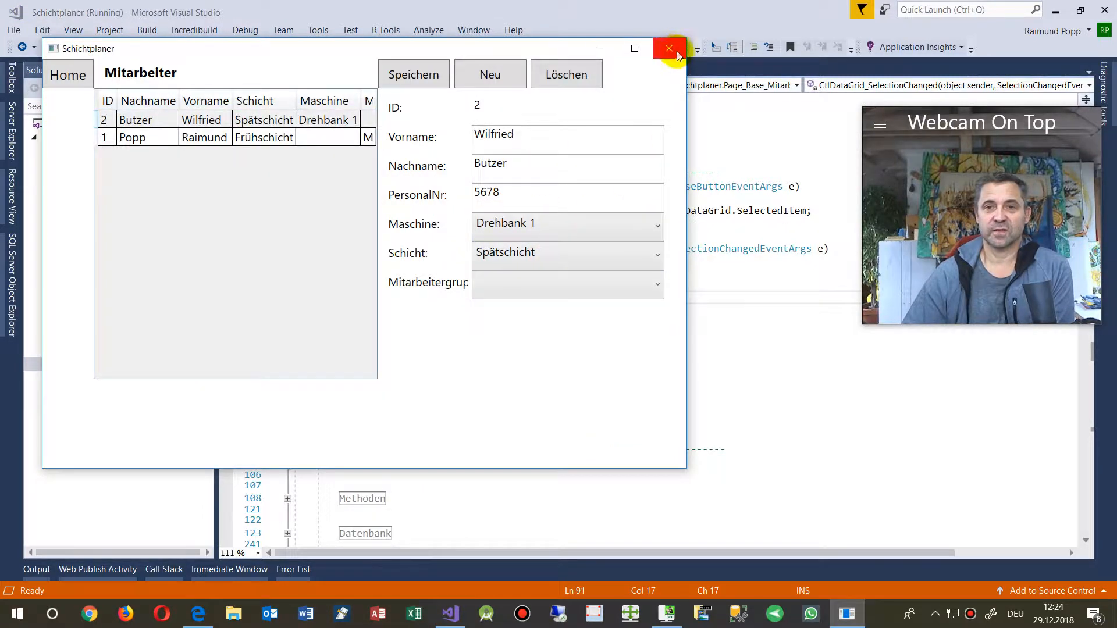
click(667, 48)
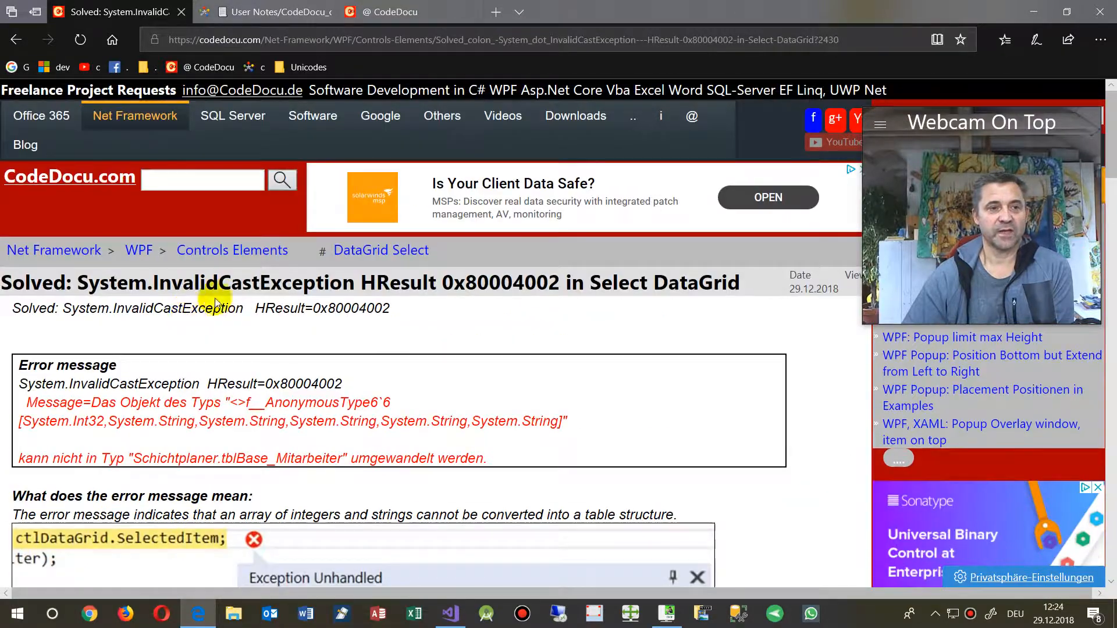
scroll(down, 3)
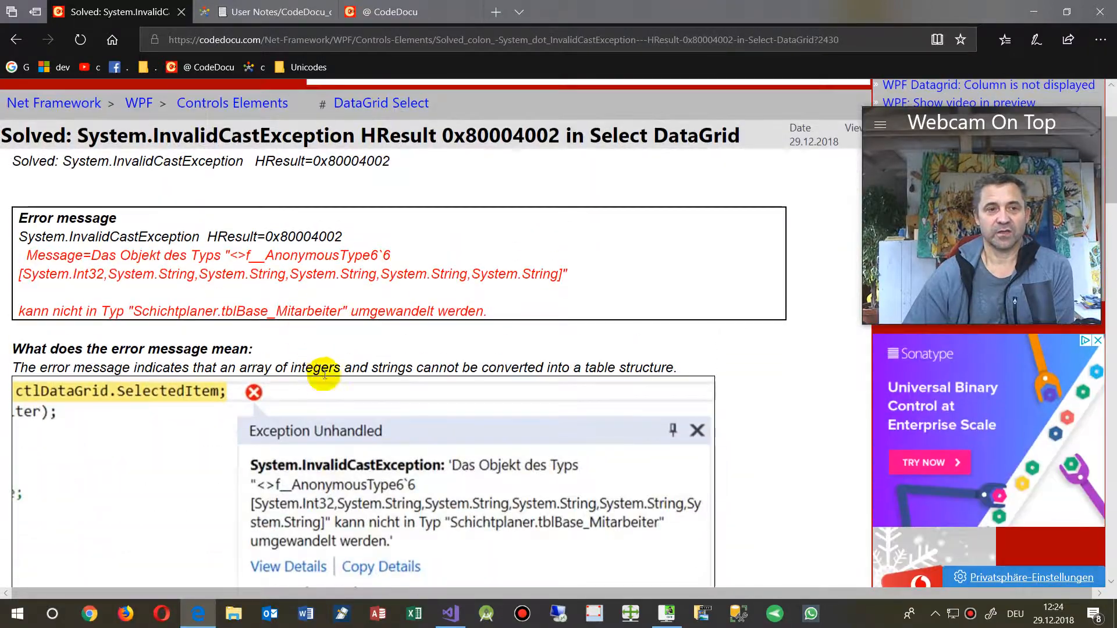
scroll(down, 3)
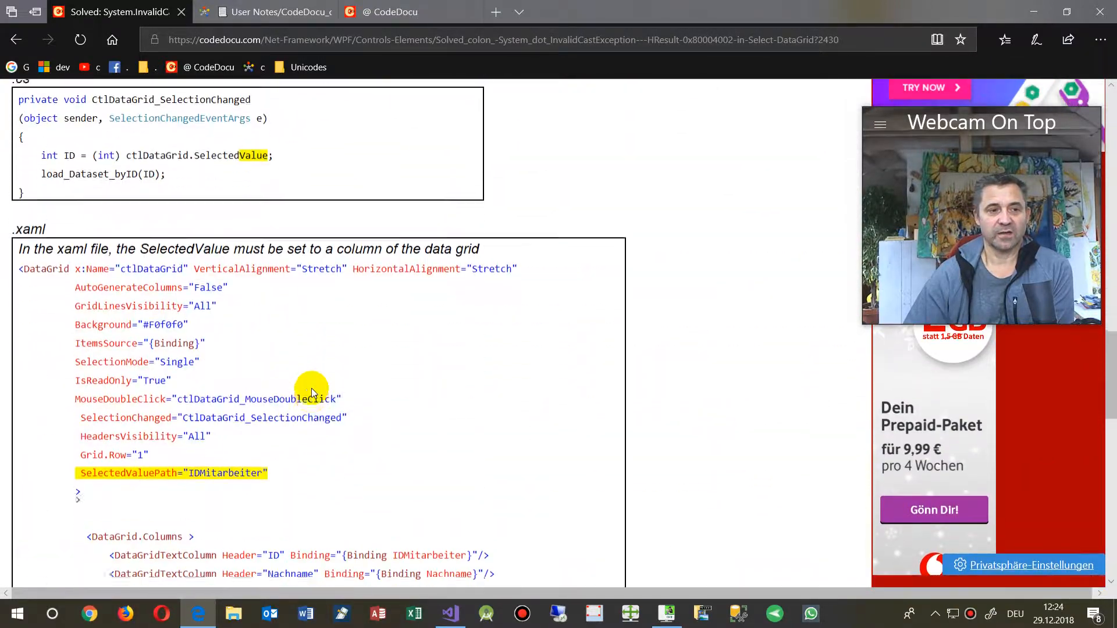
scroll(down, 3)
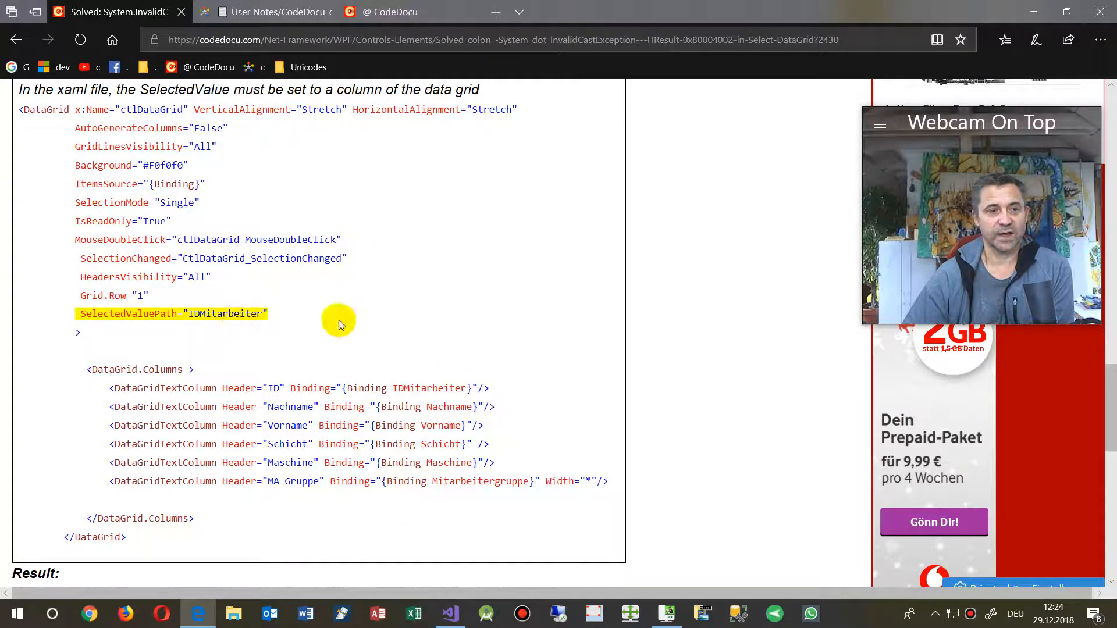
scroll(up, 3)
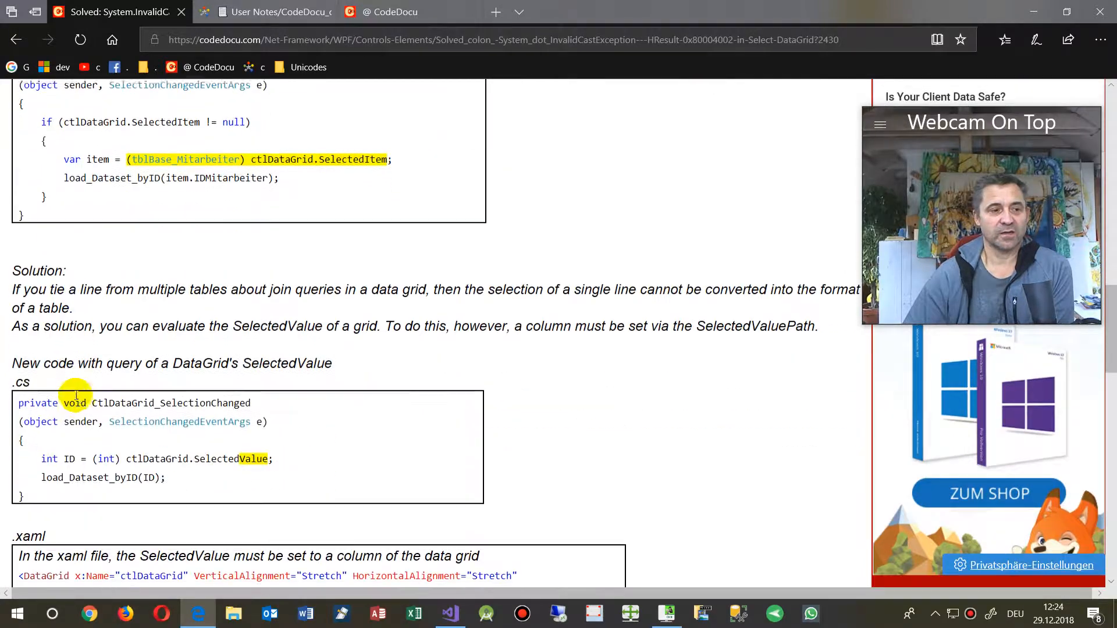
scroll(up, 3)
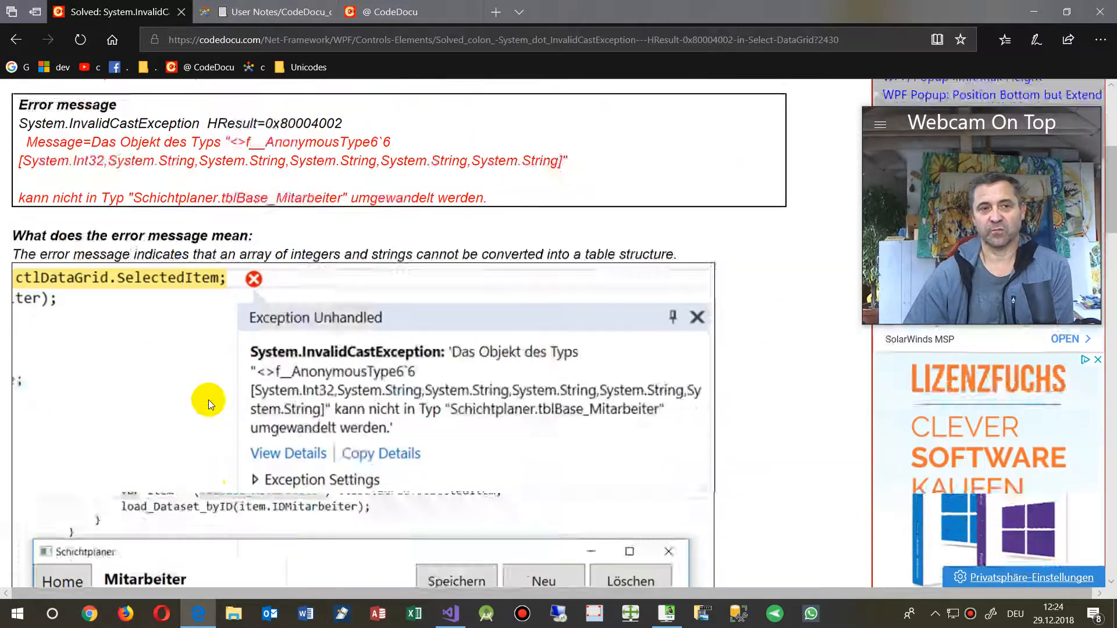
scroll(up, 3)
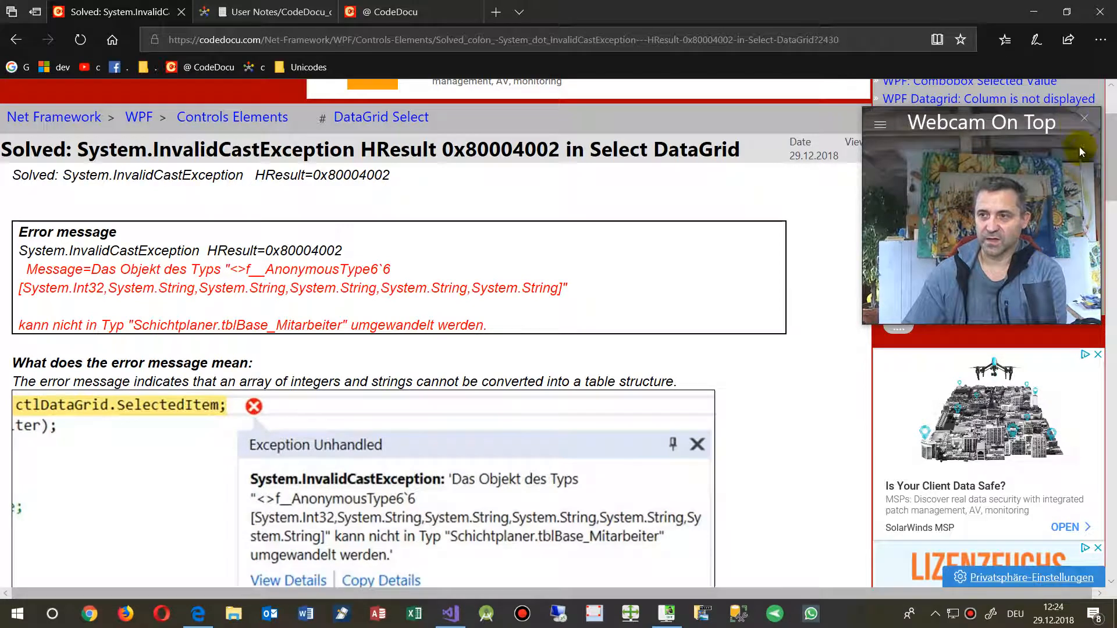
mouse_move(1083, 119)
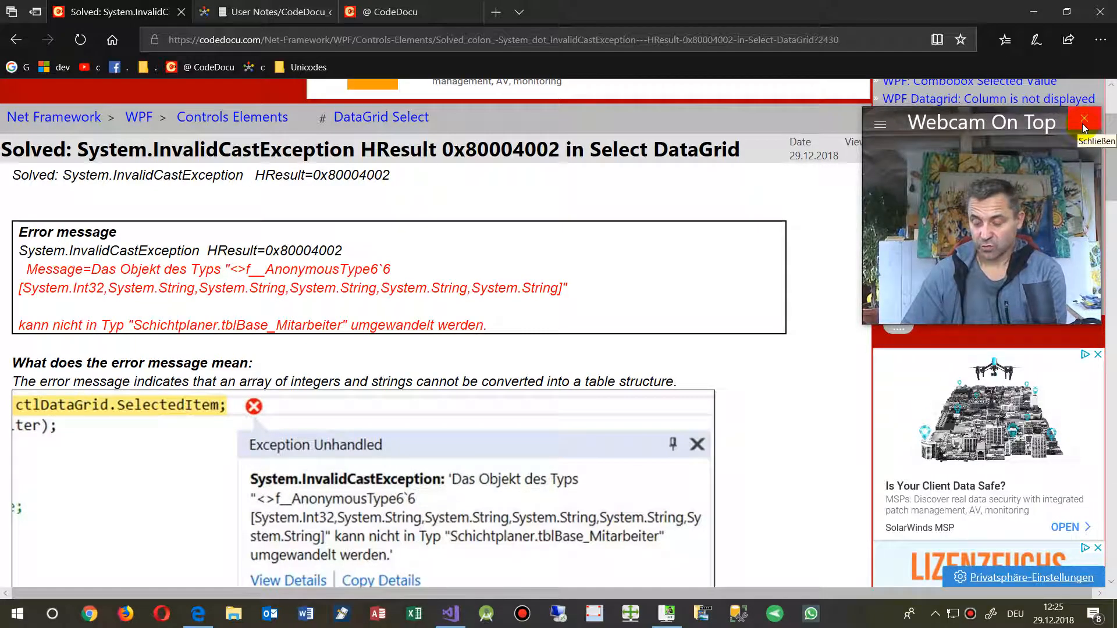